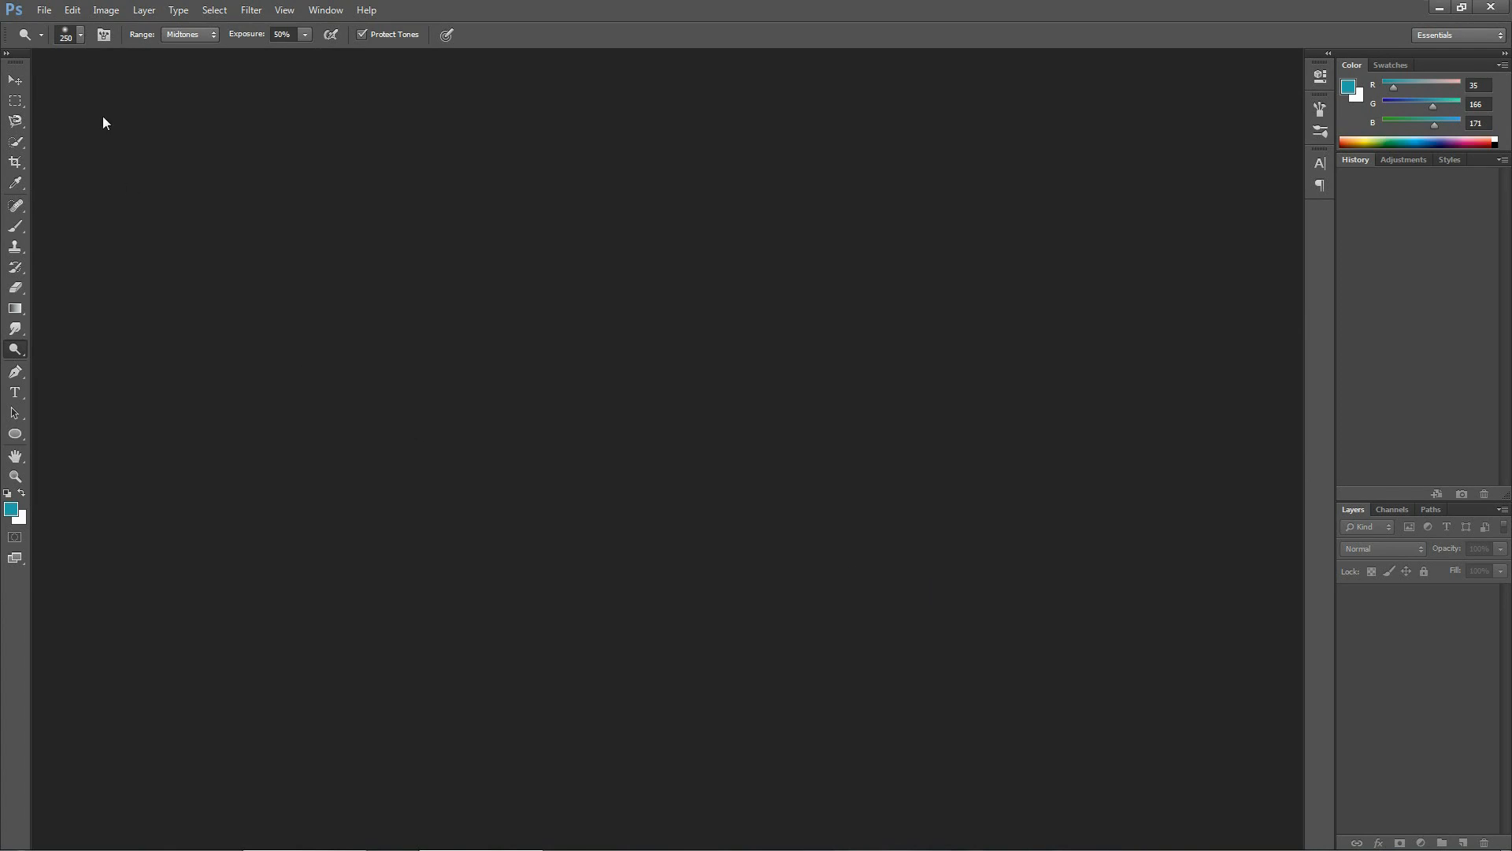
Create a new white 800 × 600 px document at 100 ppi via File > New.
click(44, 9)
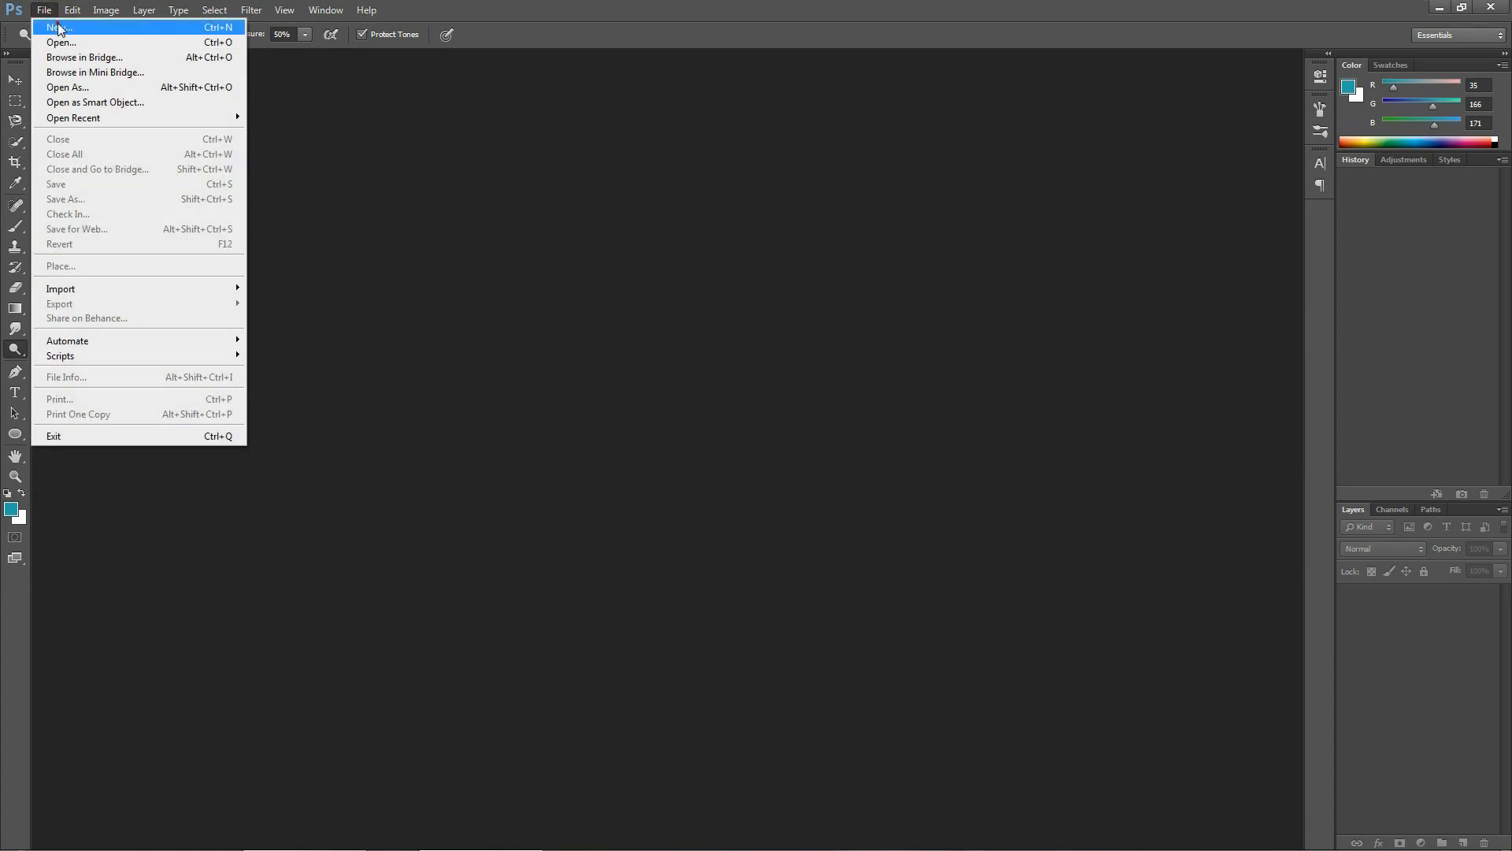
click(60, 27)
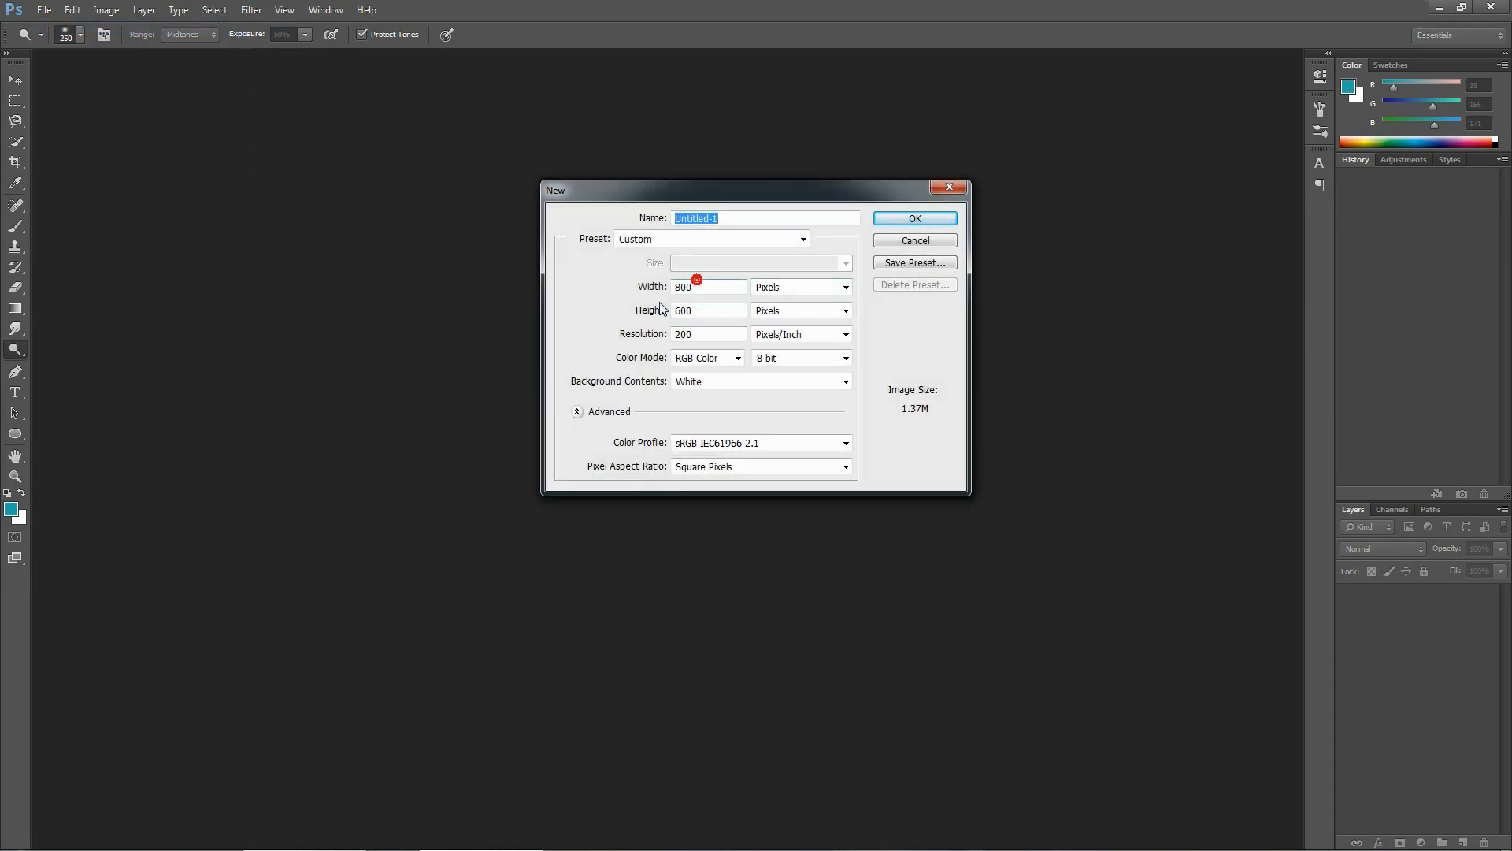
click(709, 310)
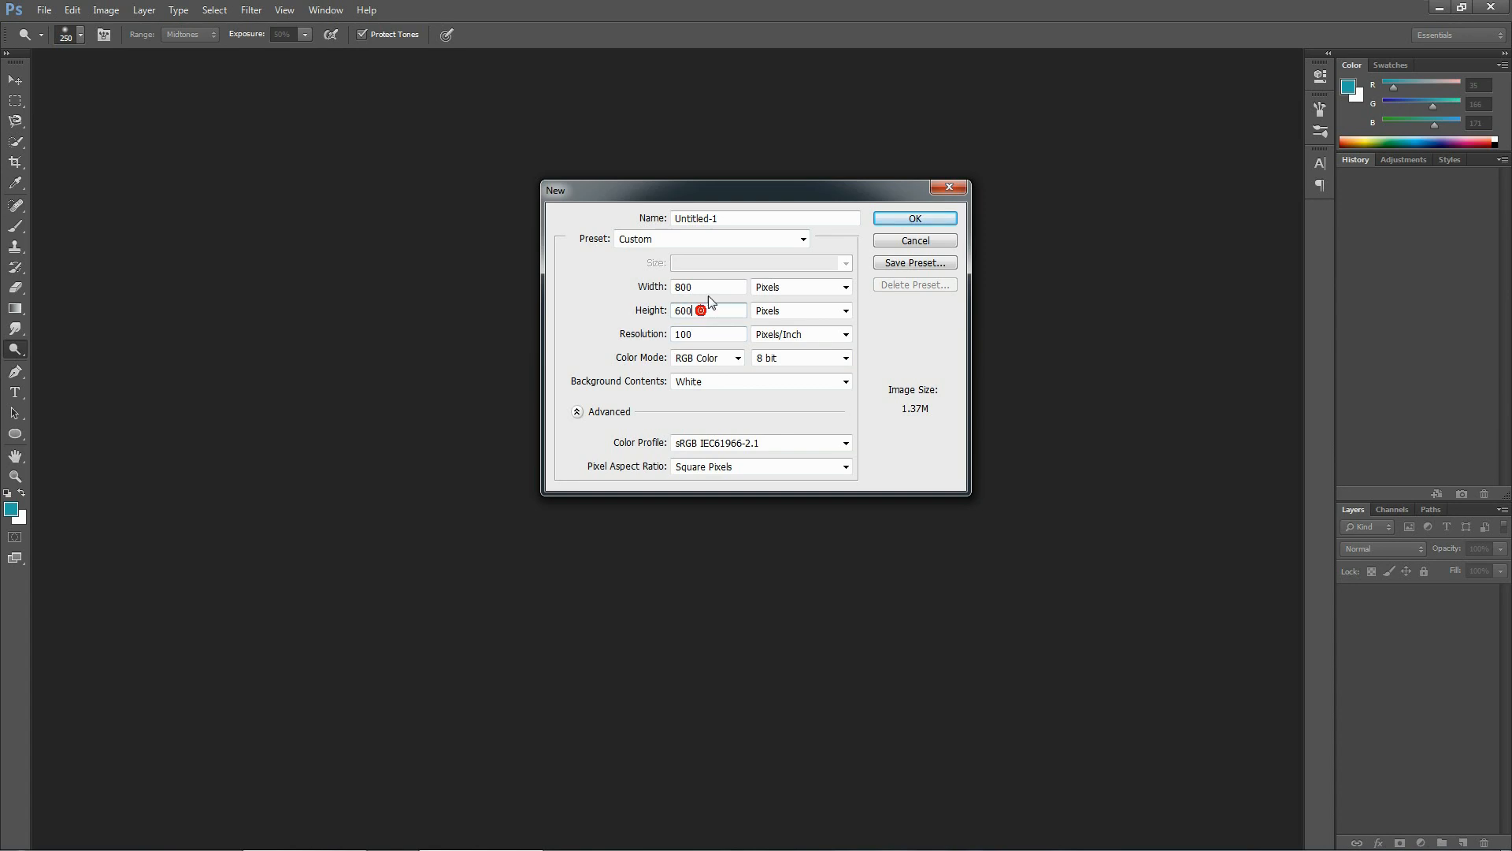
click(912, 217)
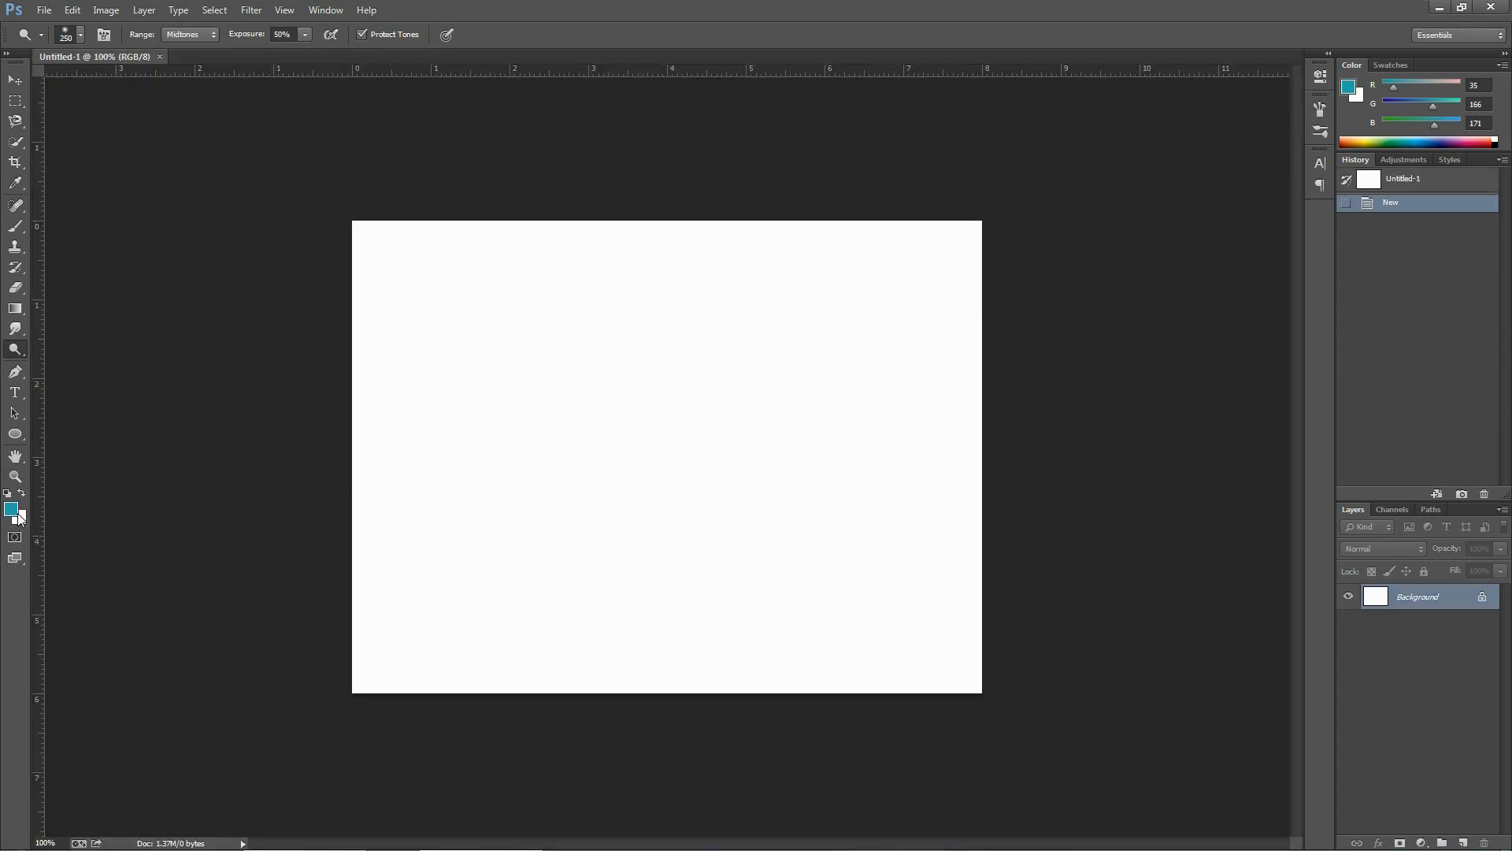
Set the foreground color to near-black gray #1b1b1b in the Color Picker.
click(11, 509)
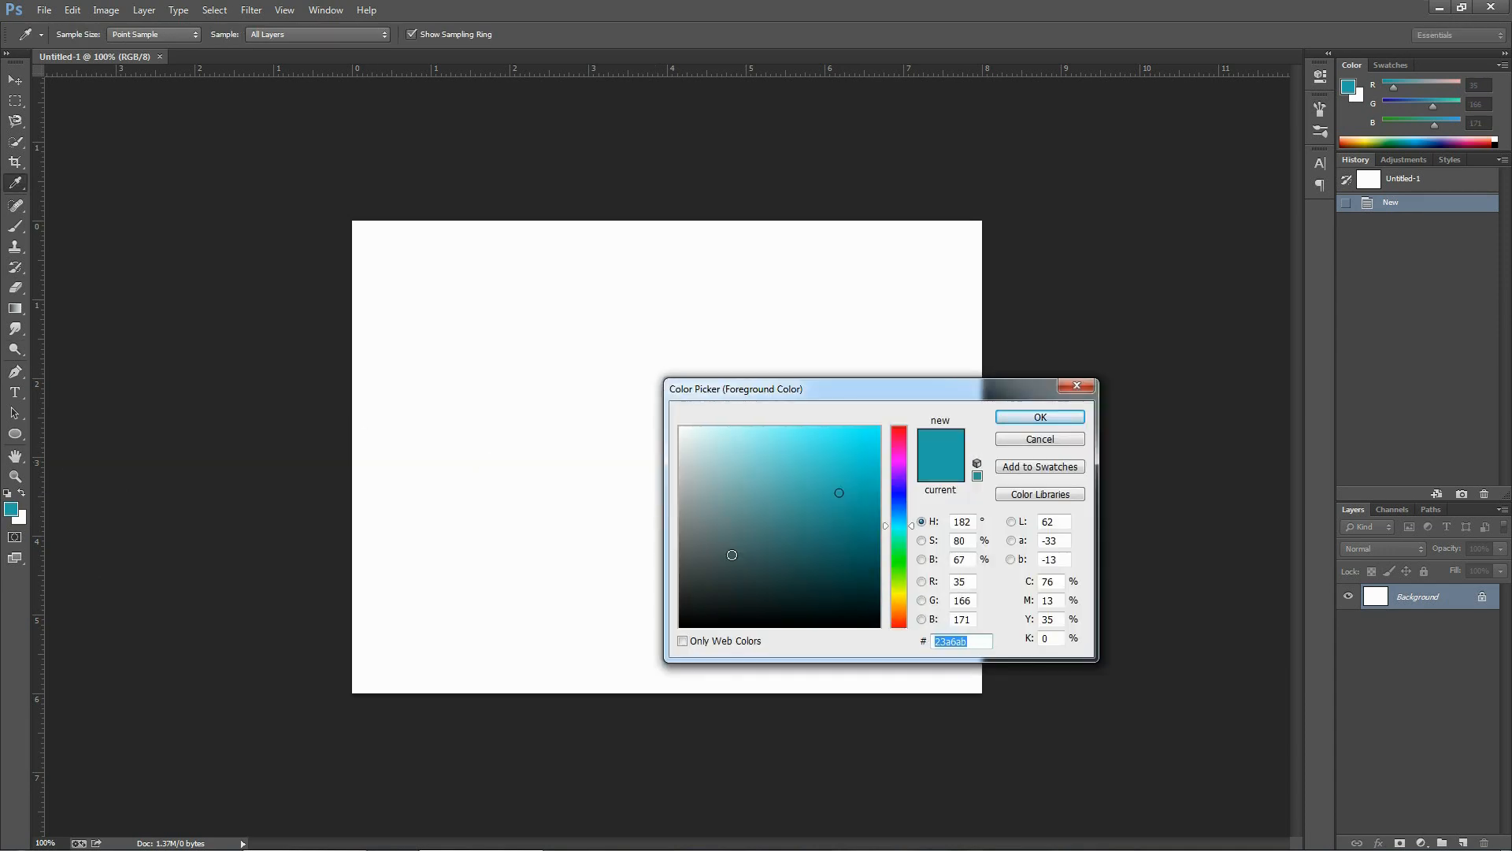
click(679, 611)
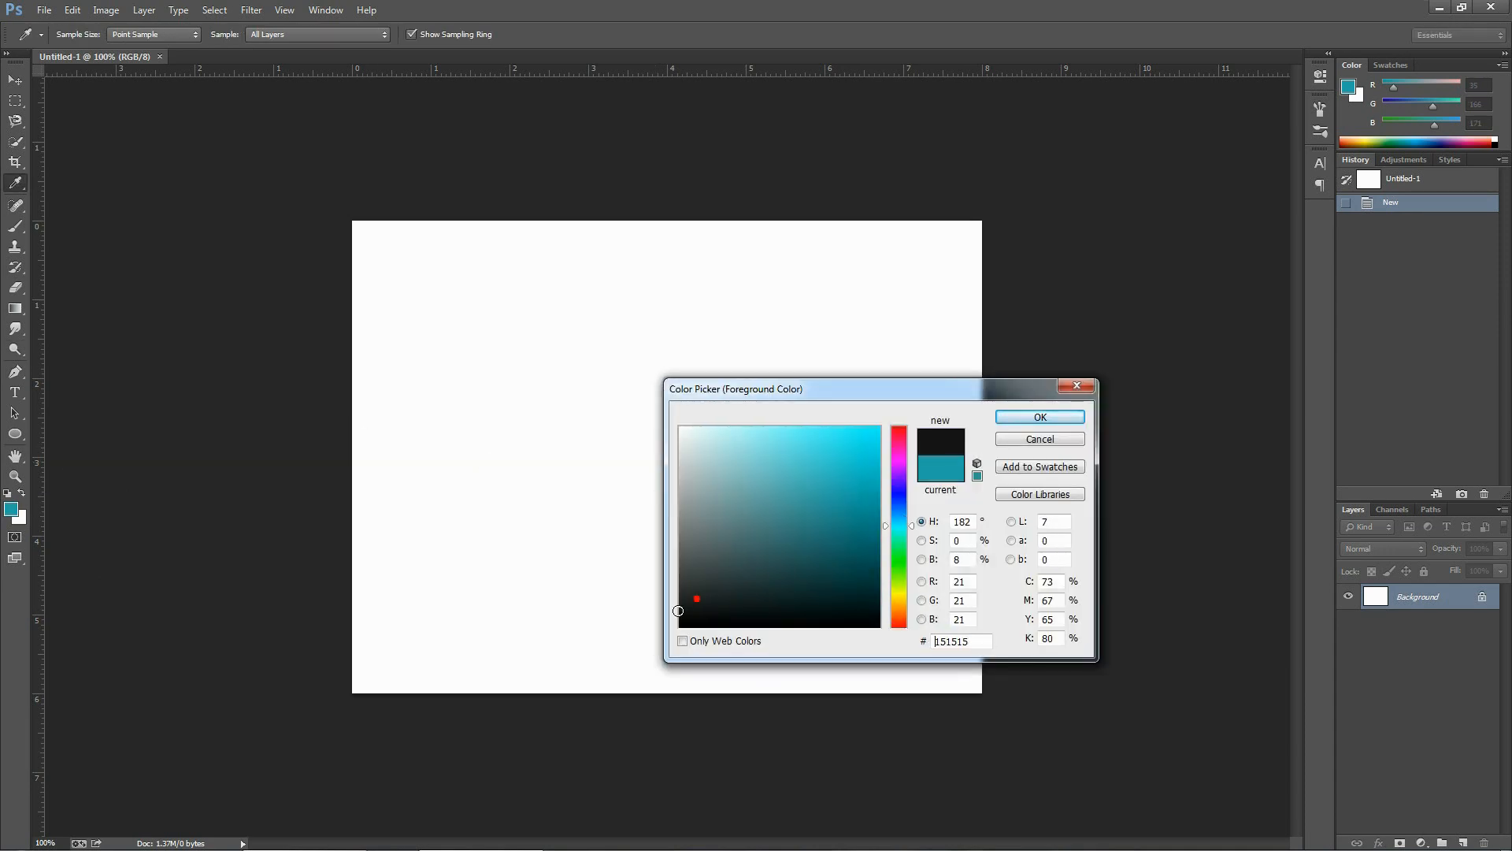
drag(696, 598, 676, 610)
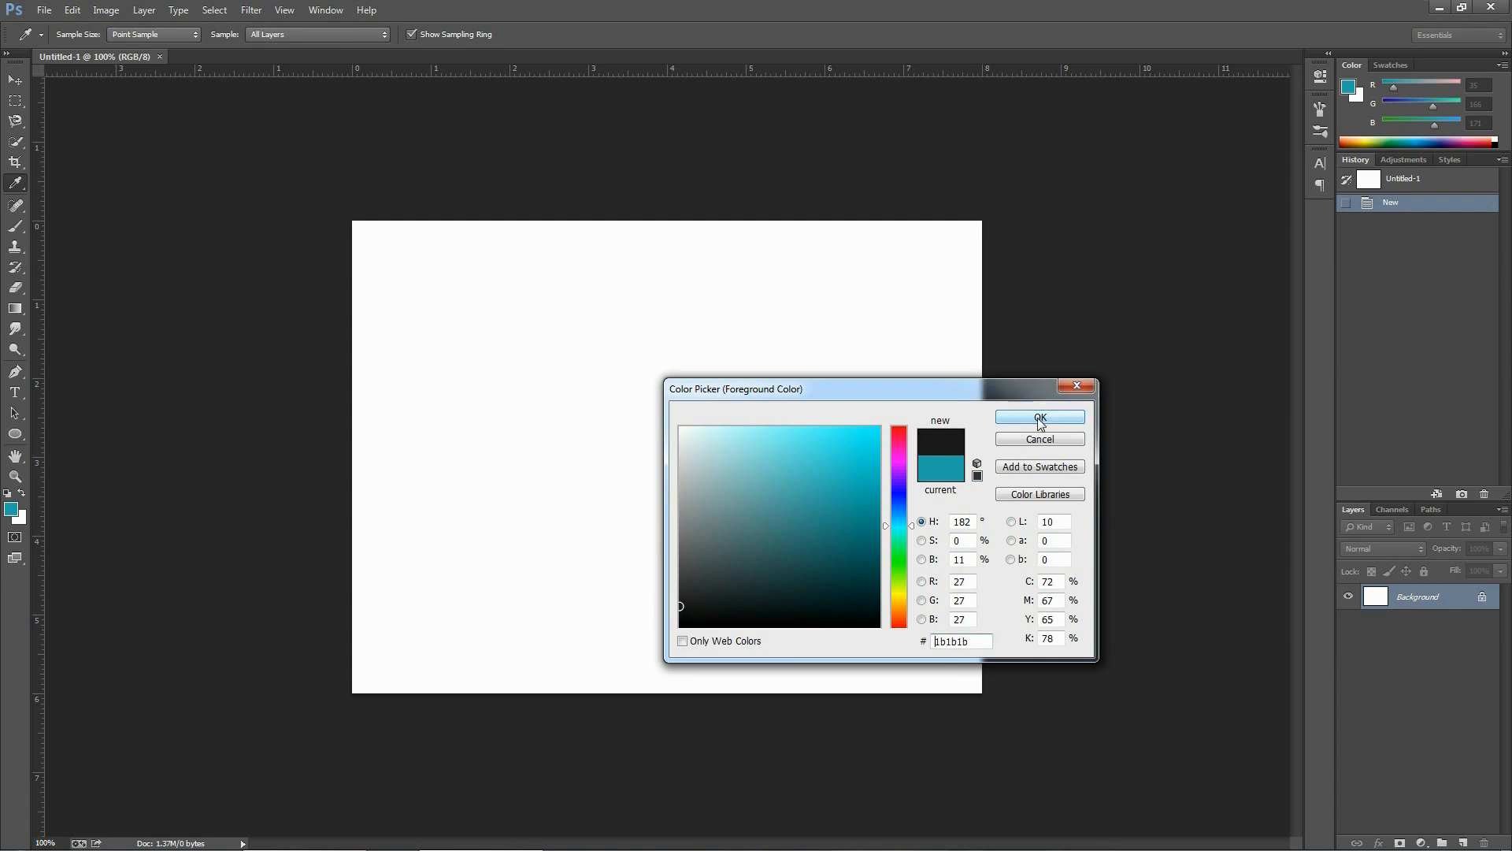
click(1038, 417)
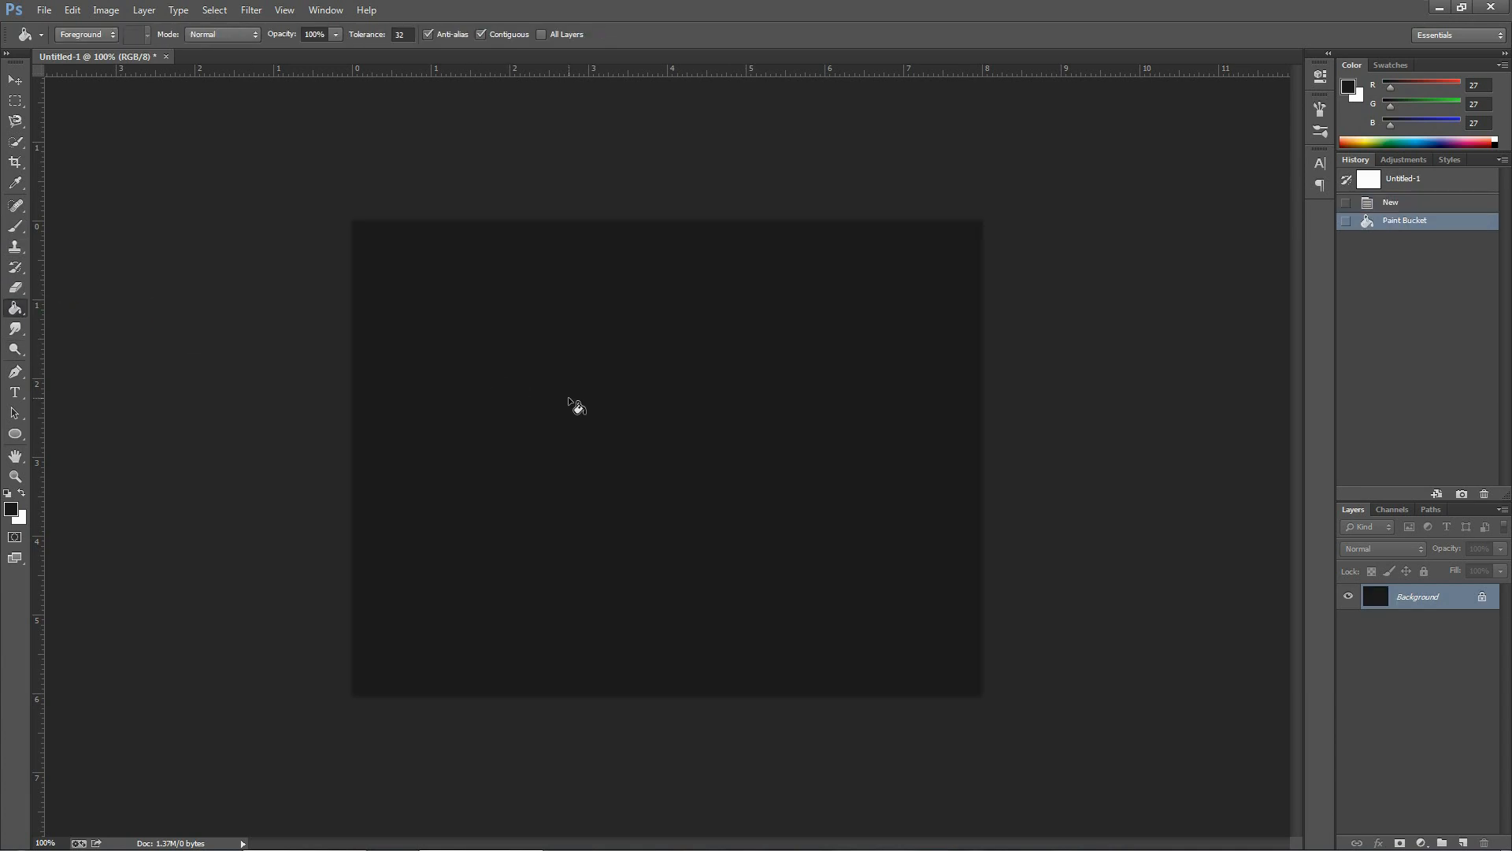
mouse_move(432, 463)
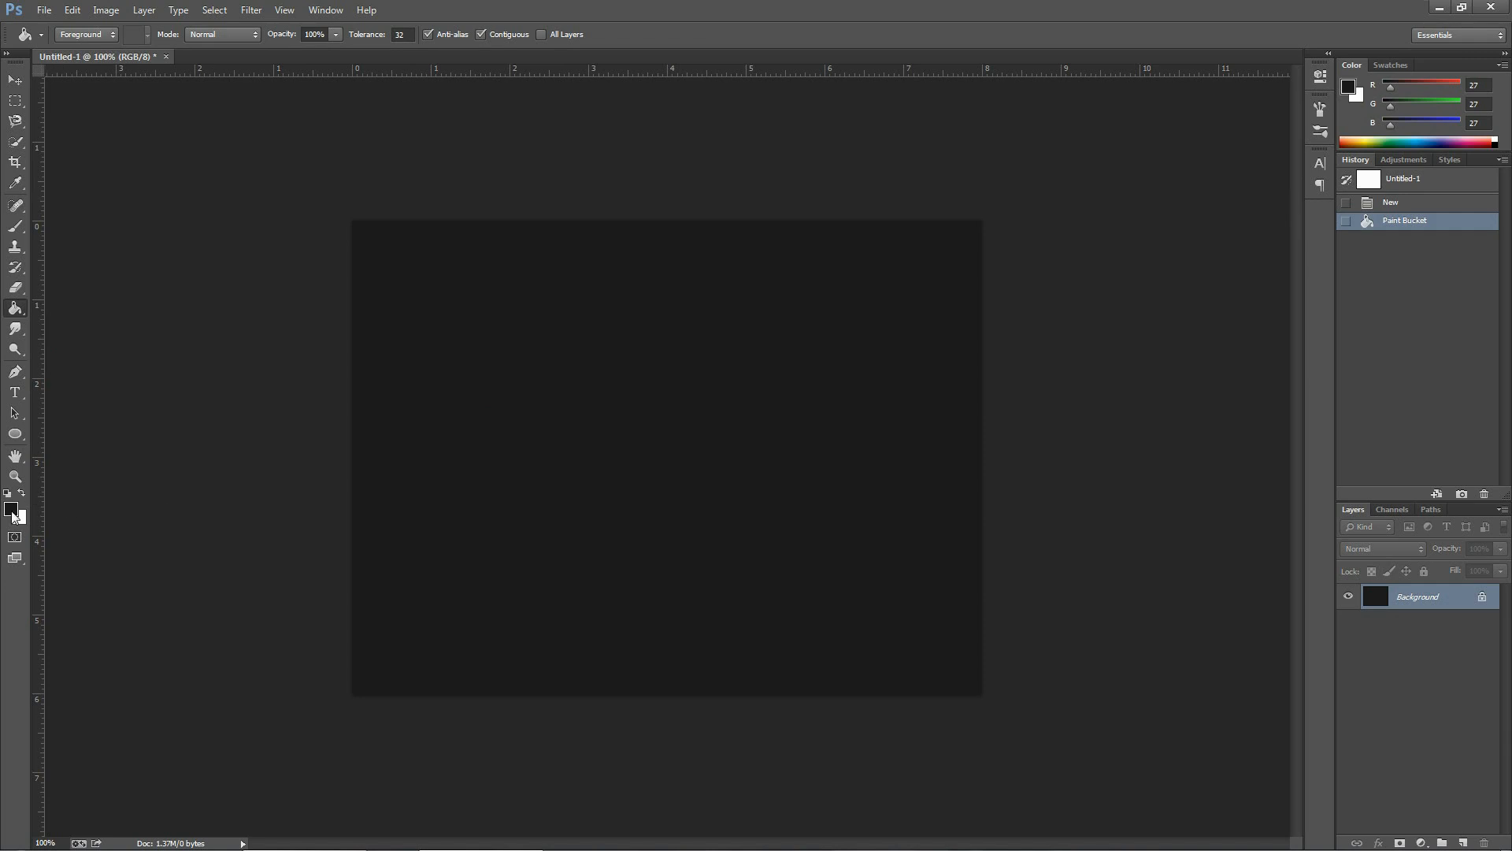
mouse_move(14, 510)
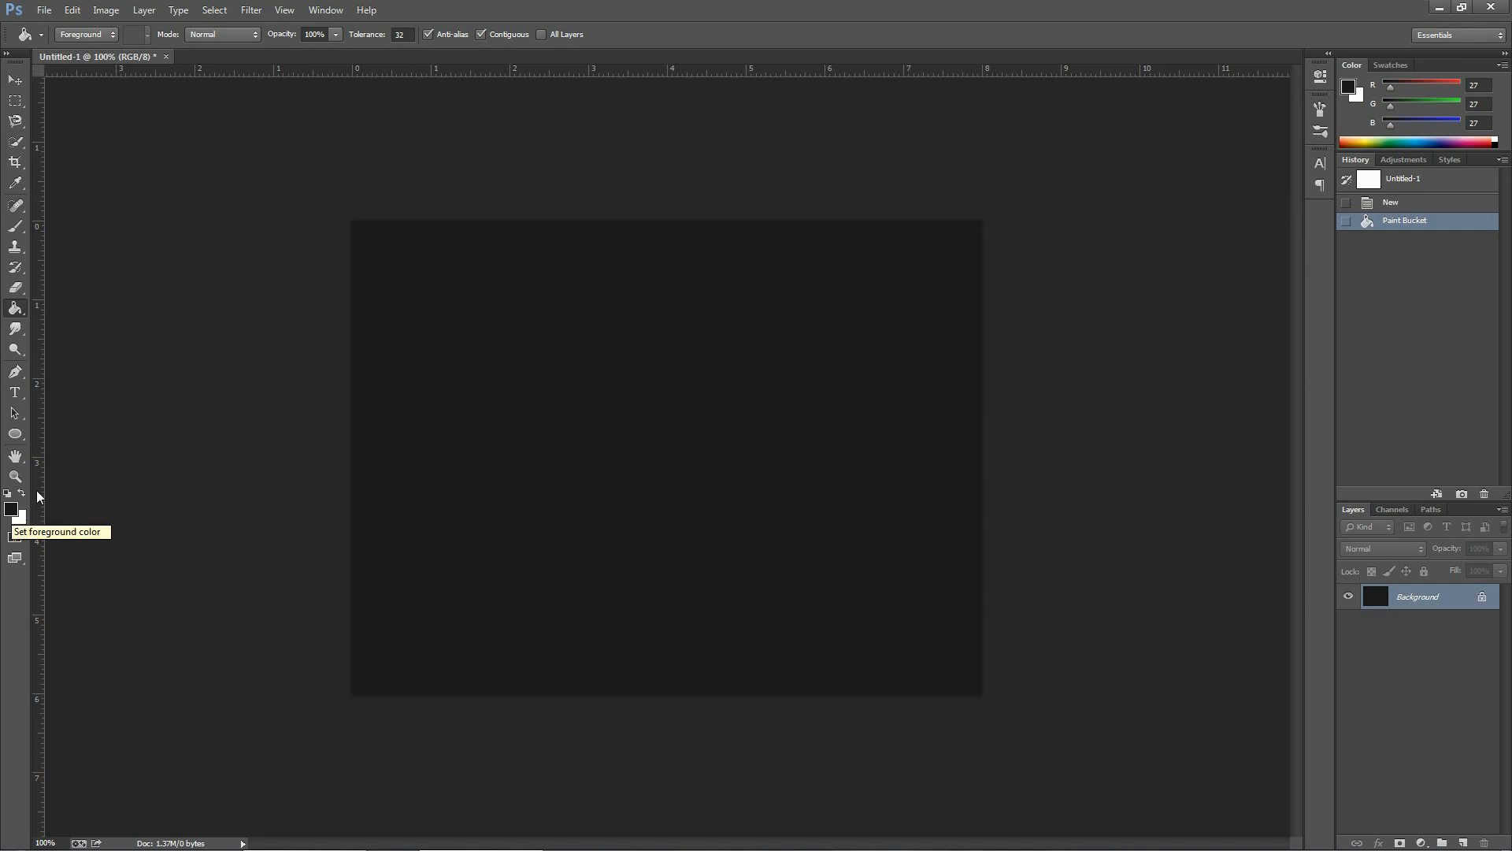
click(250, 9)
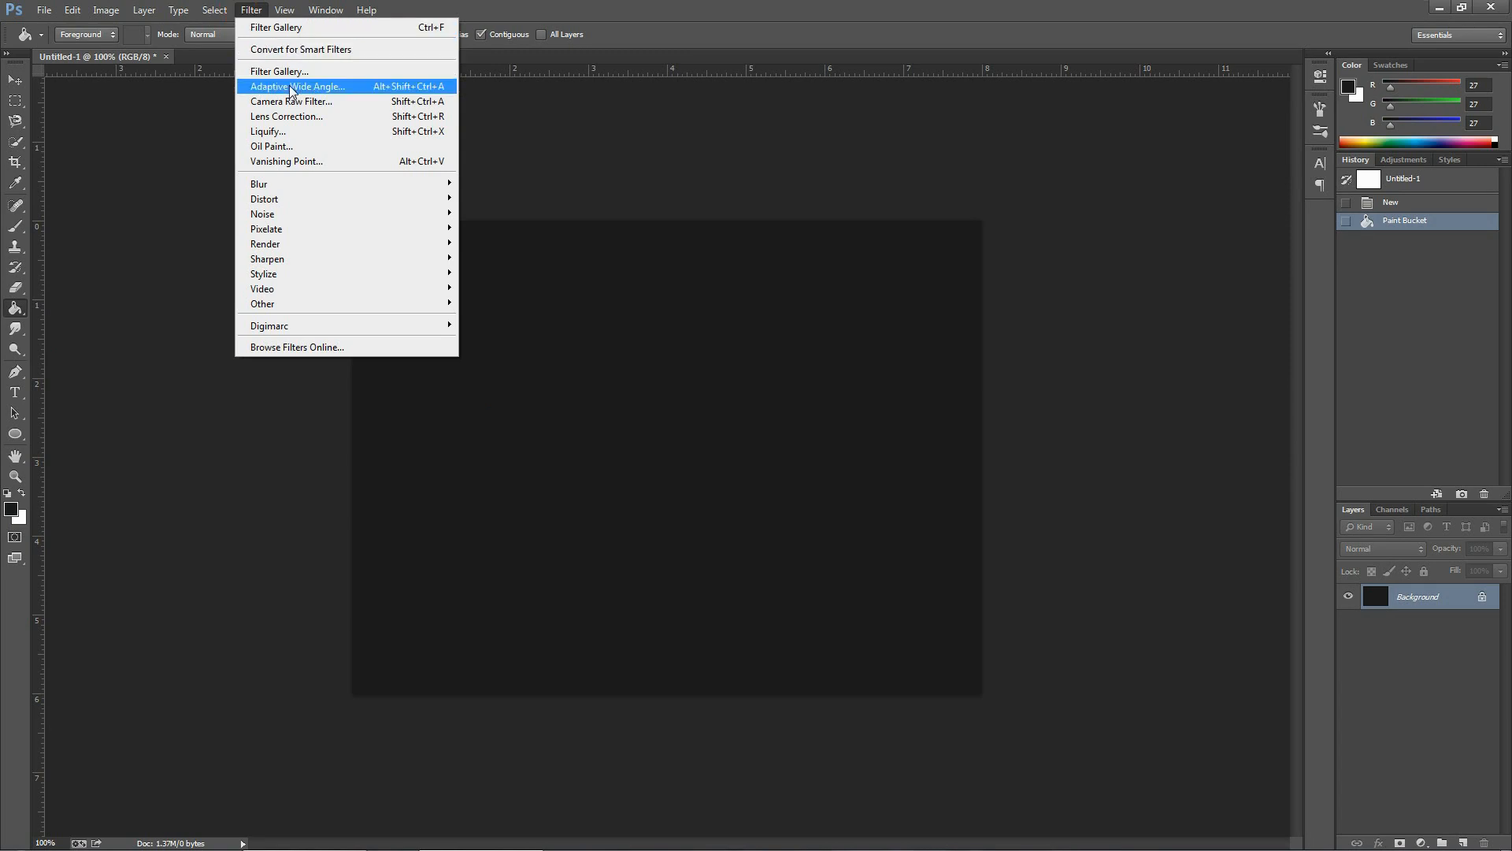
mouse_move(290, 101)
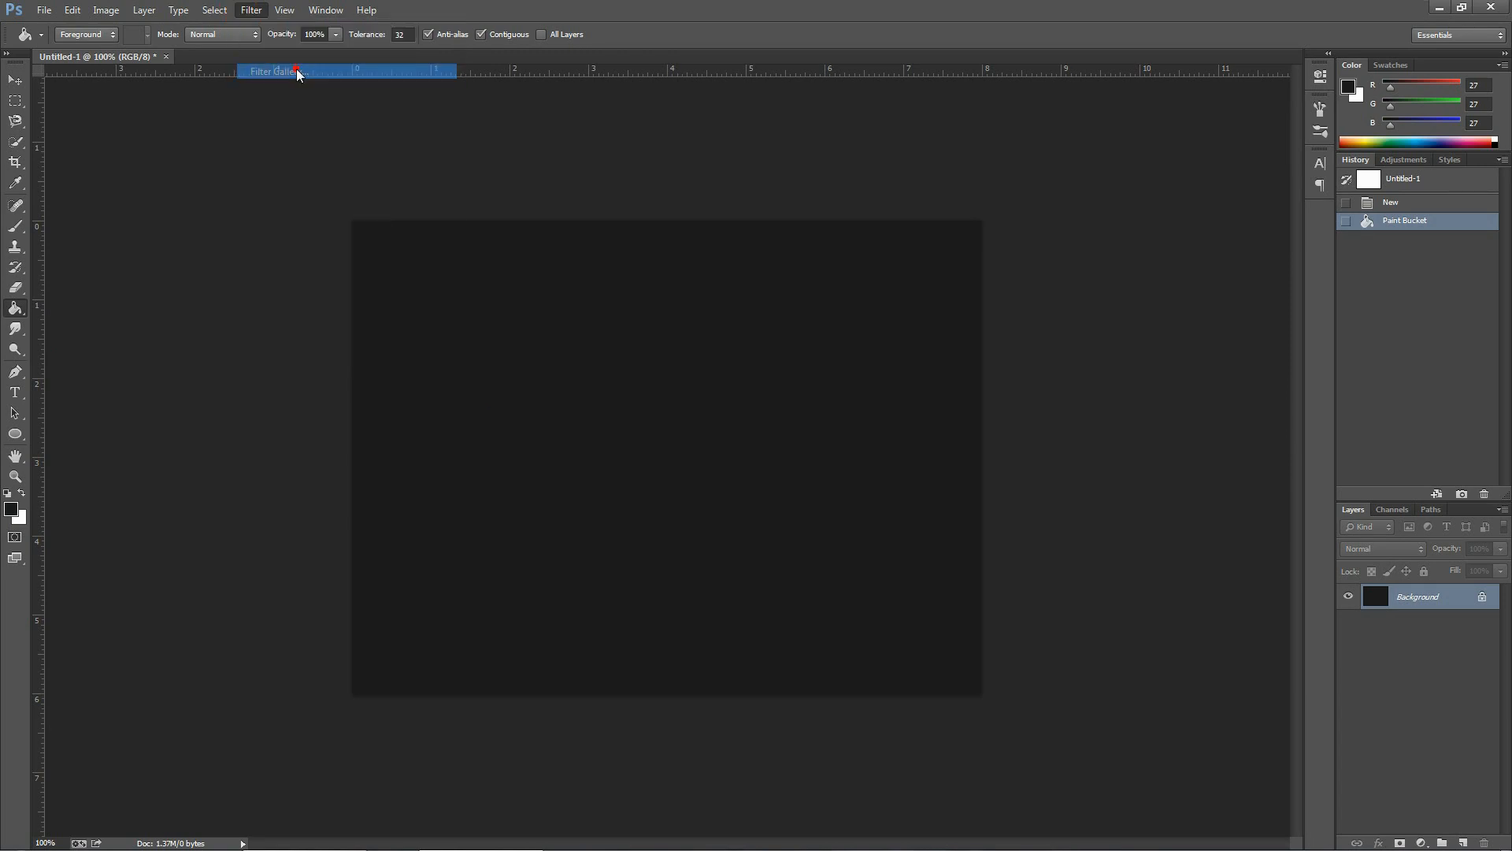
click(273, 71)
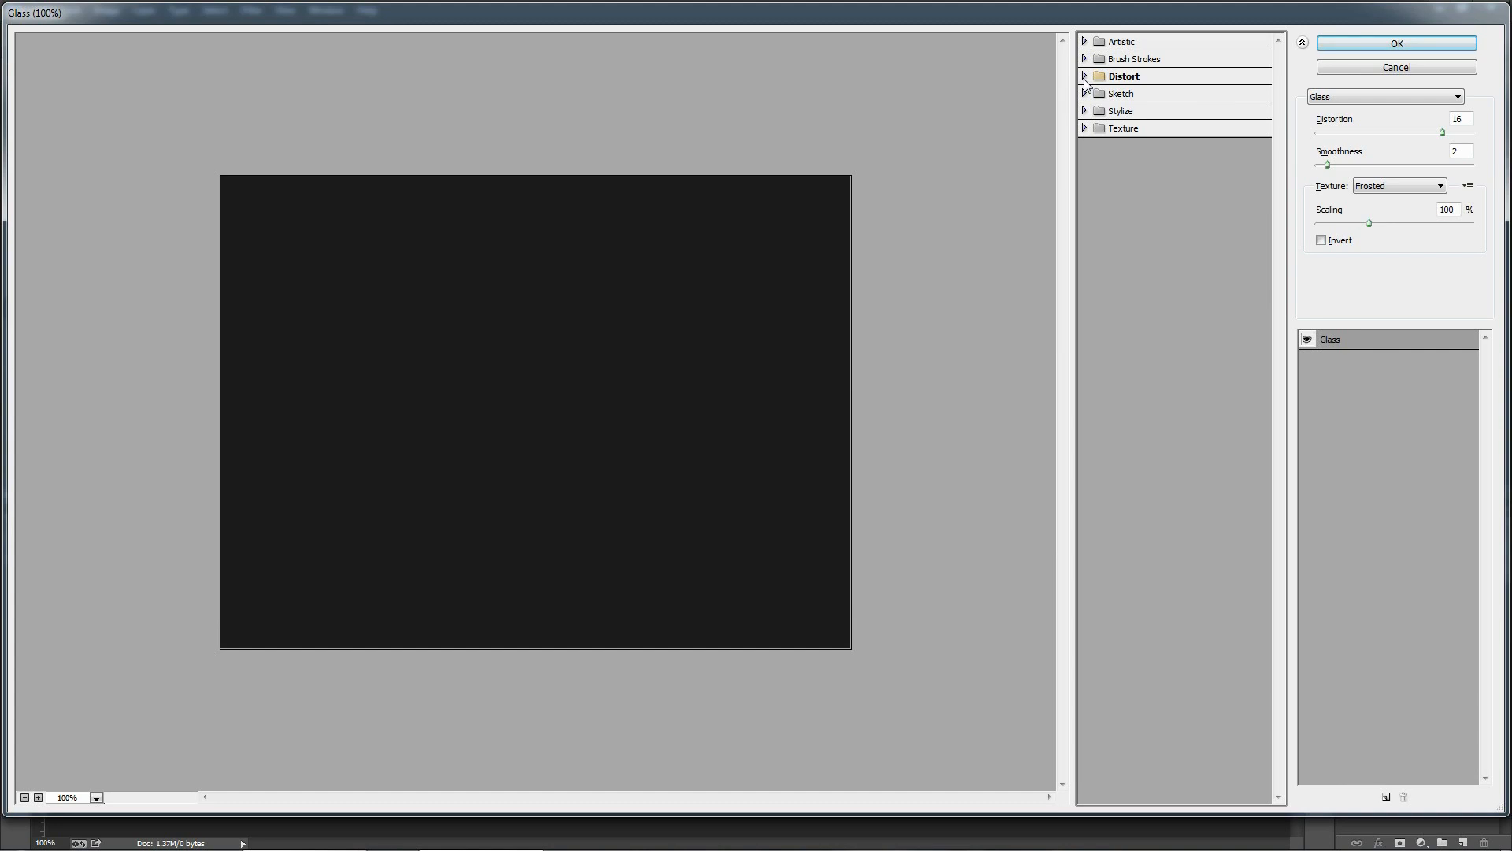
click(1086, 75)
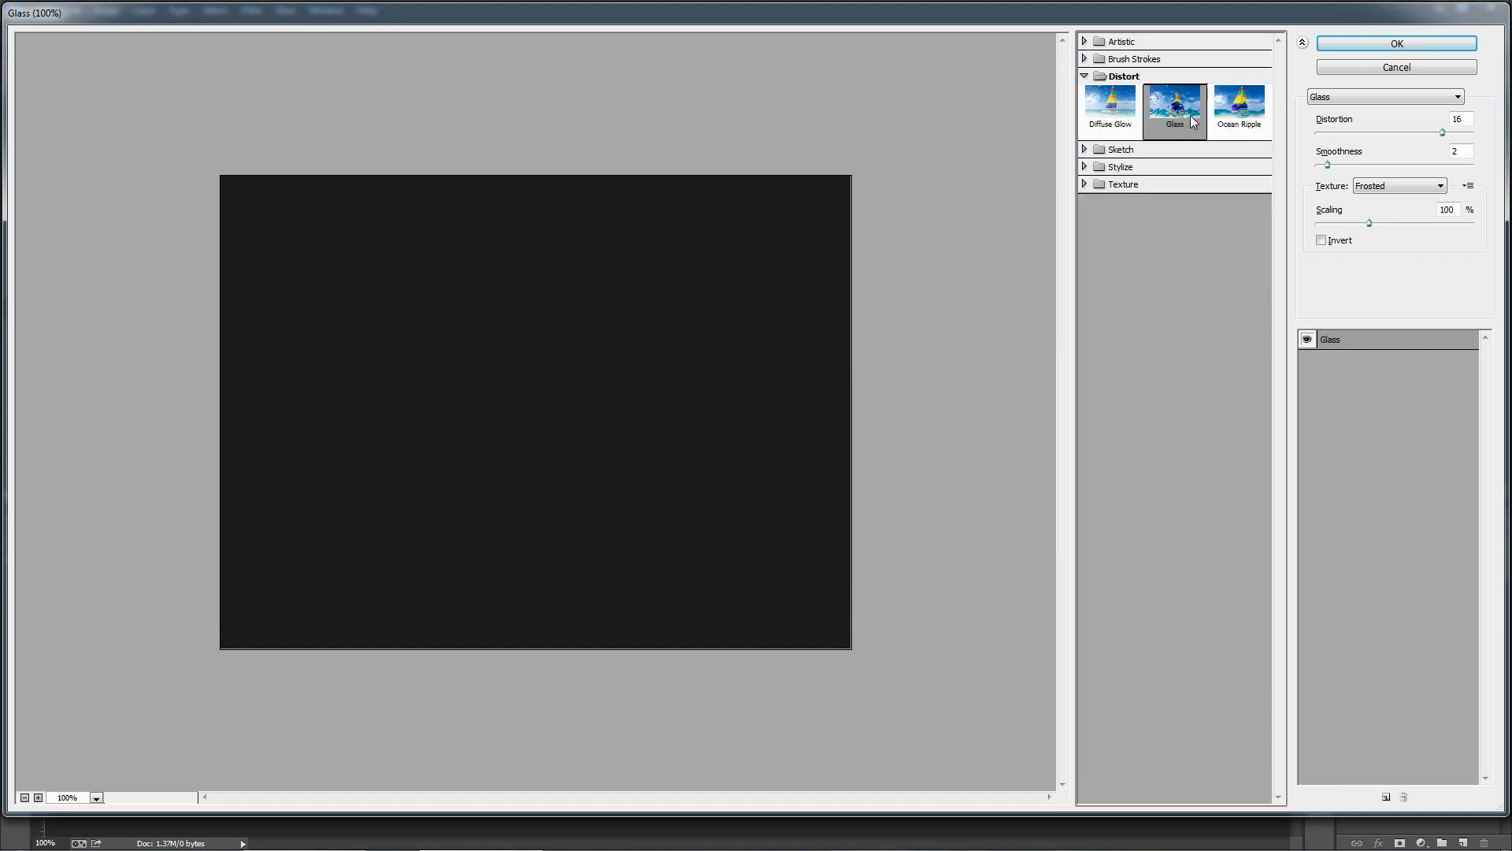
mouse_move(1158, 130)
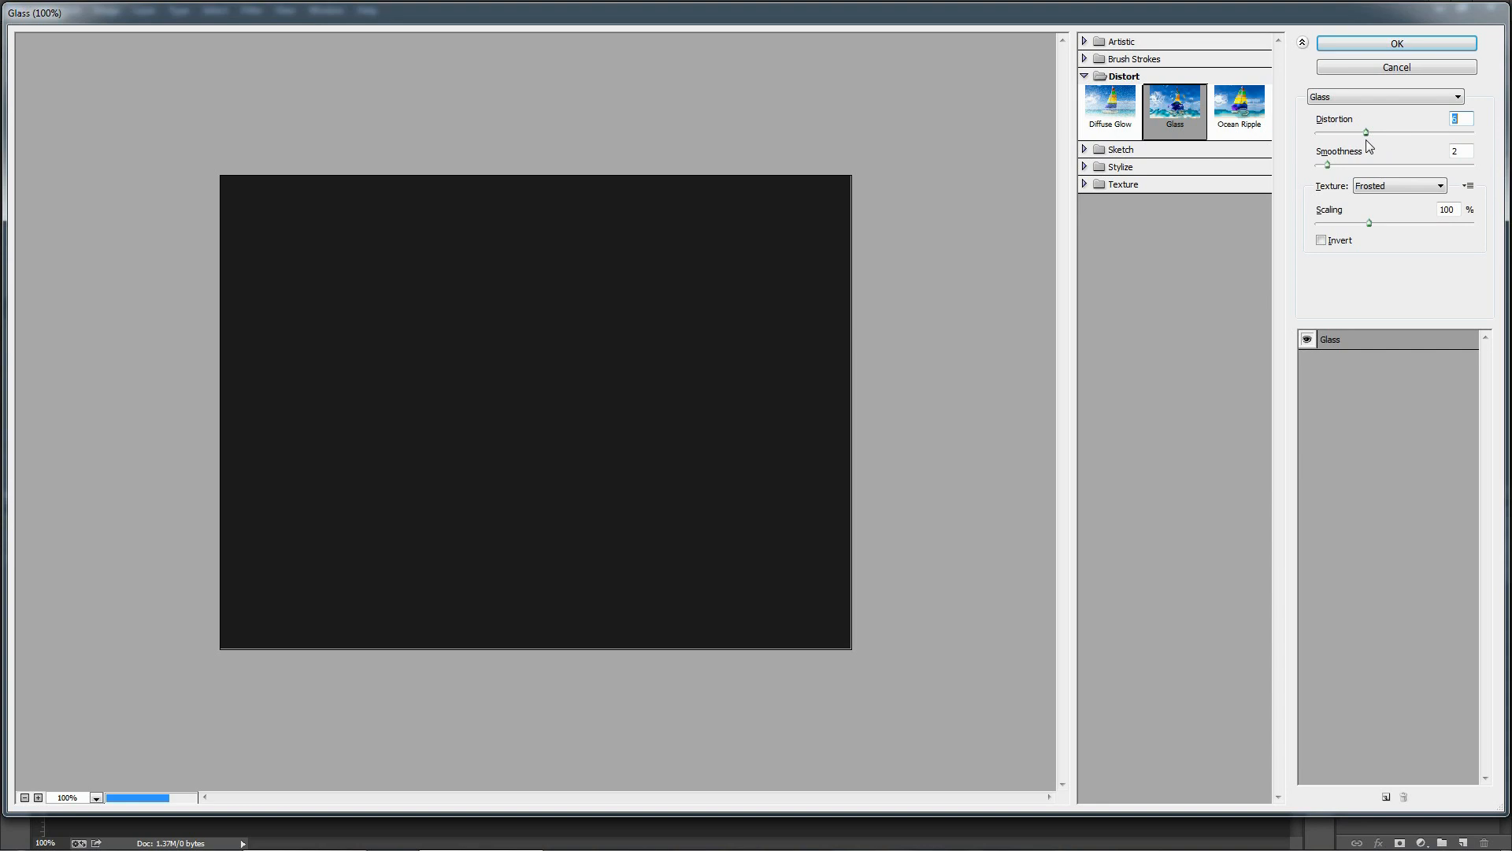
click(1109, 104)
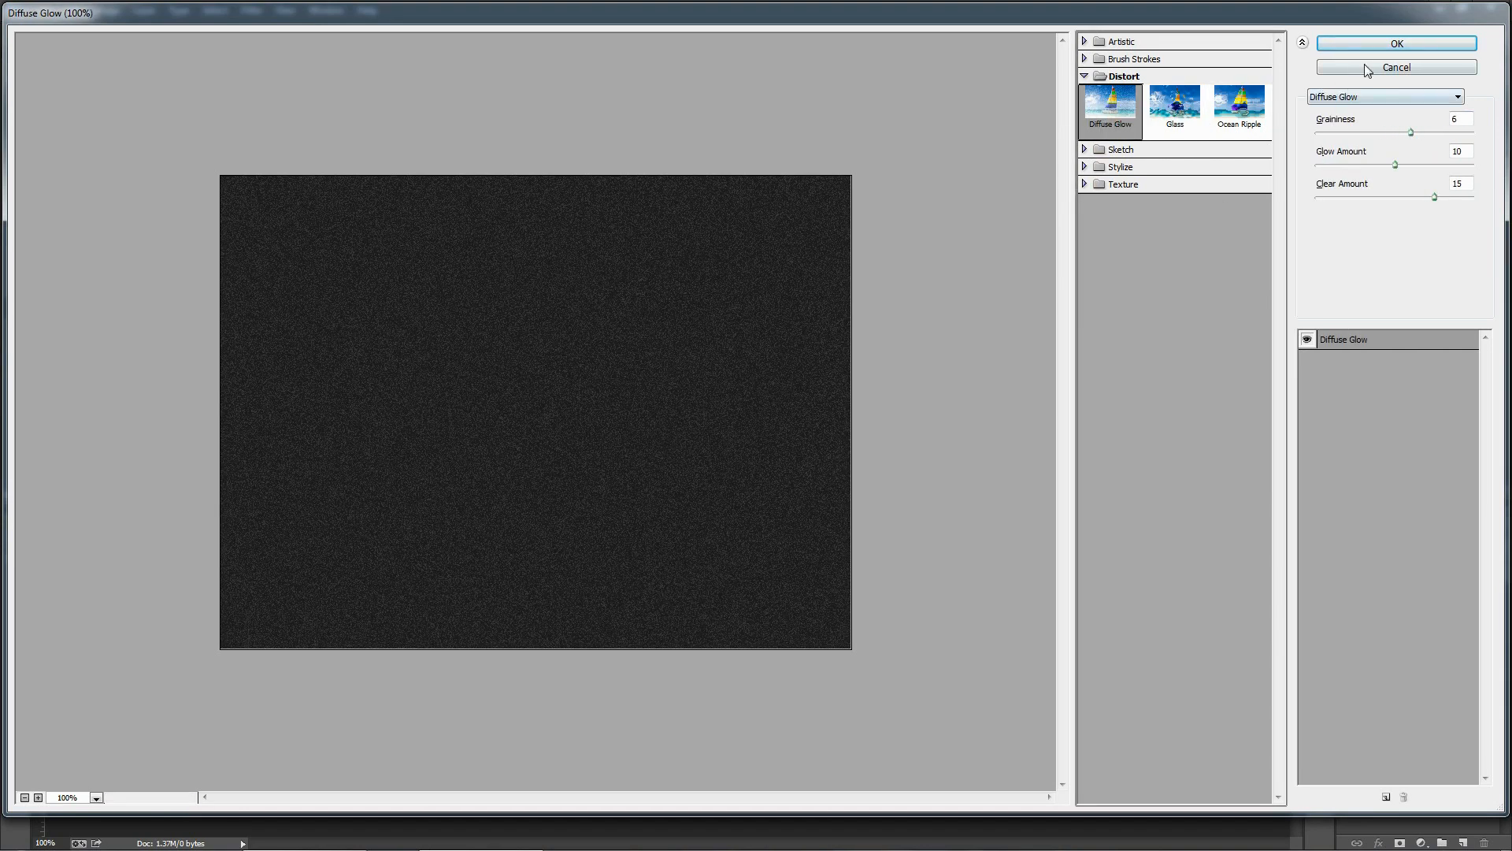
click(1396, 66)
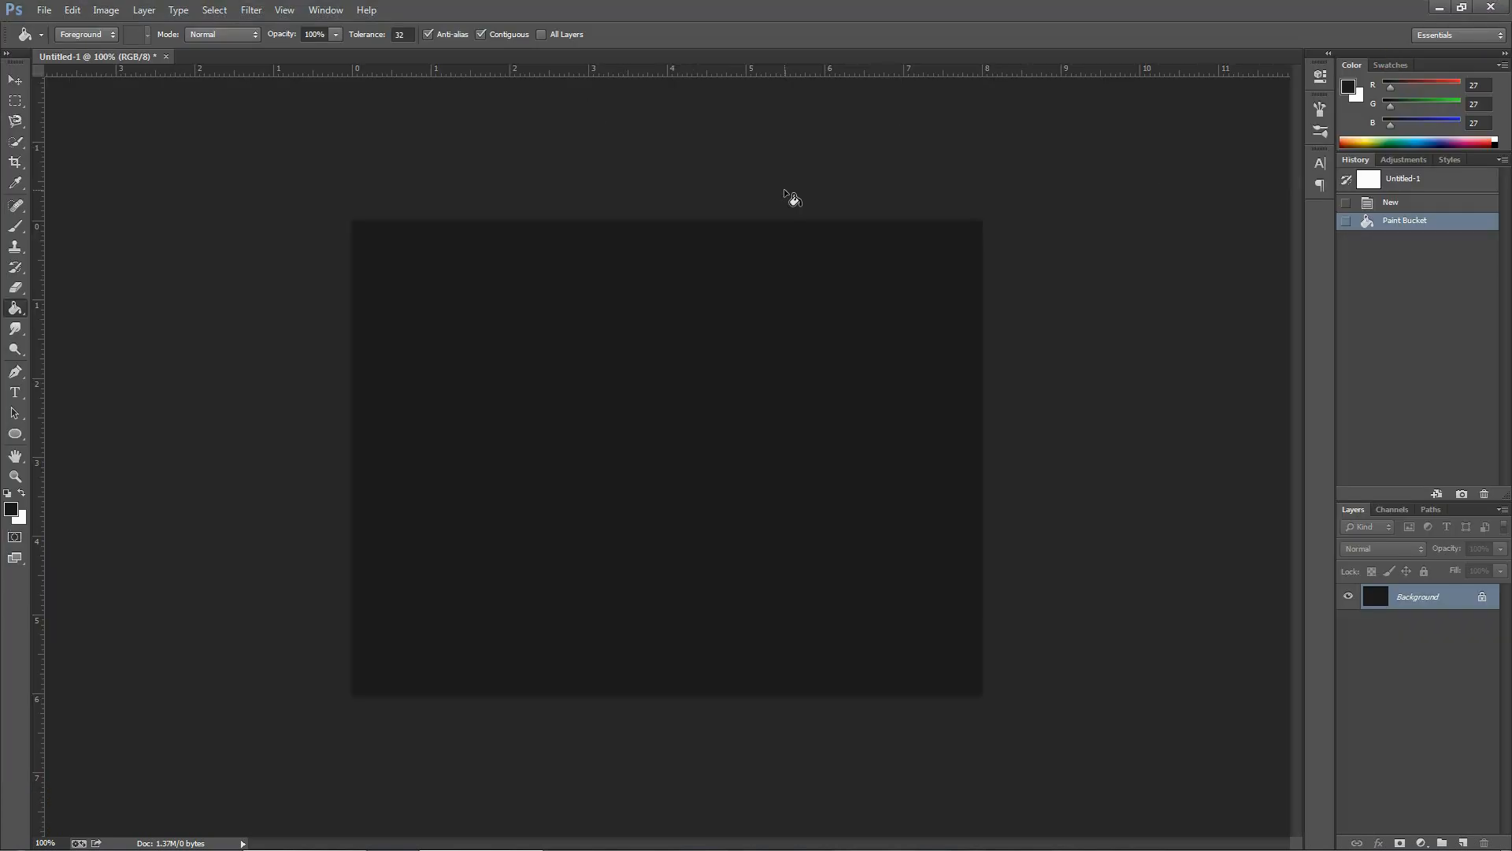
mouse_move(327, 27)
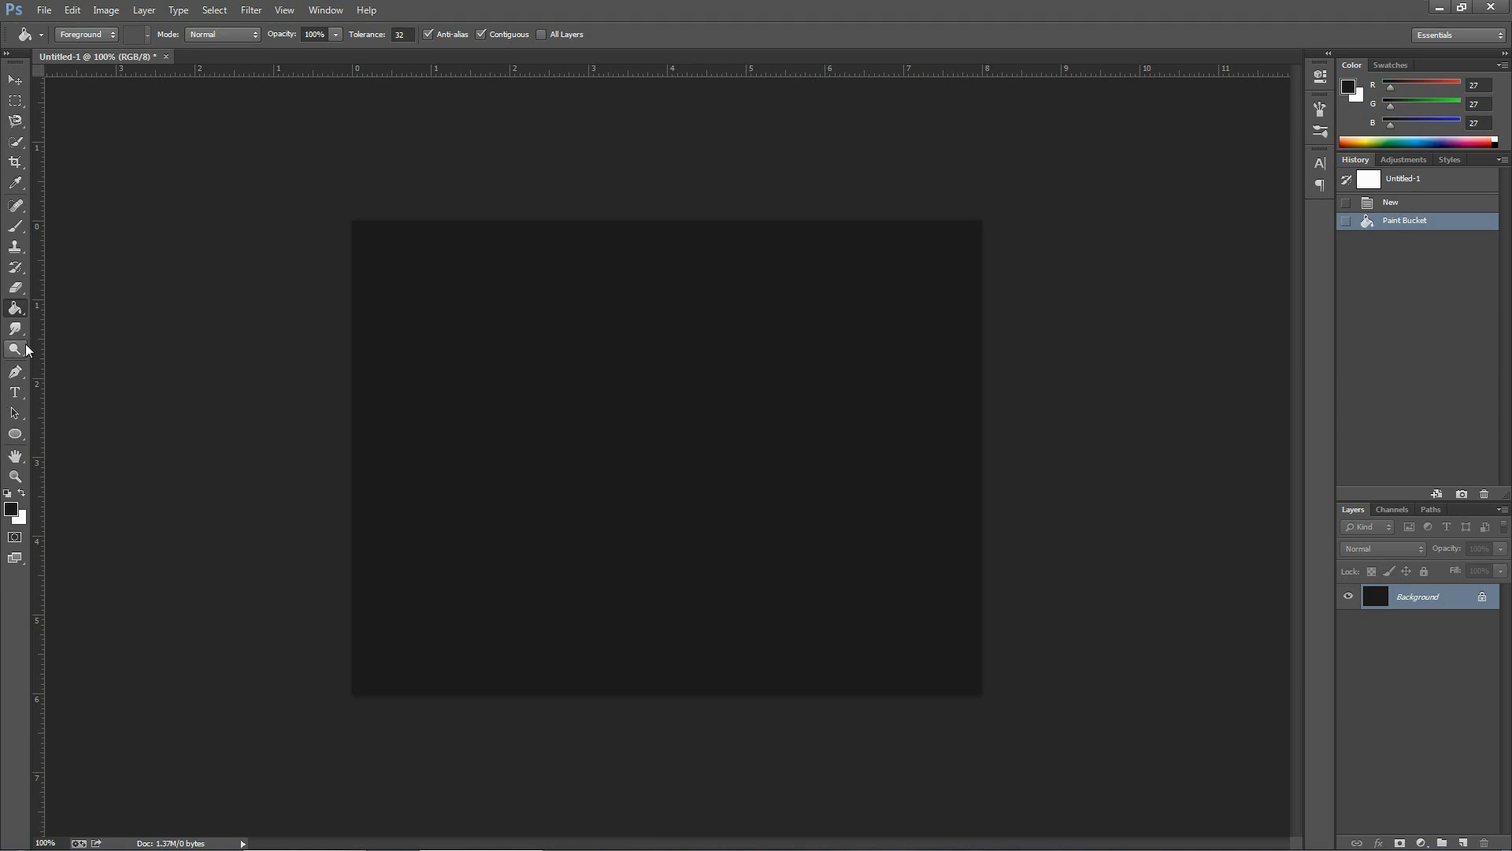
Burn darker patches into the upper left and centre of the gray fill.
click(16, 328)
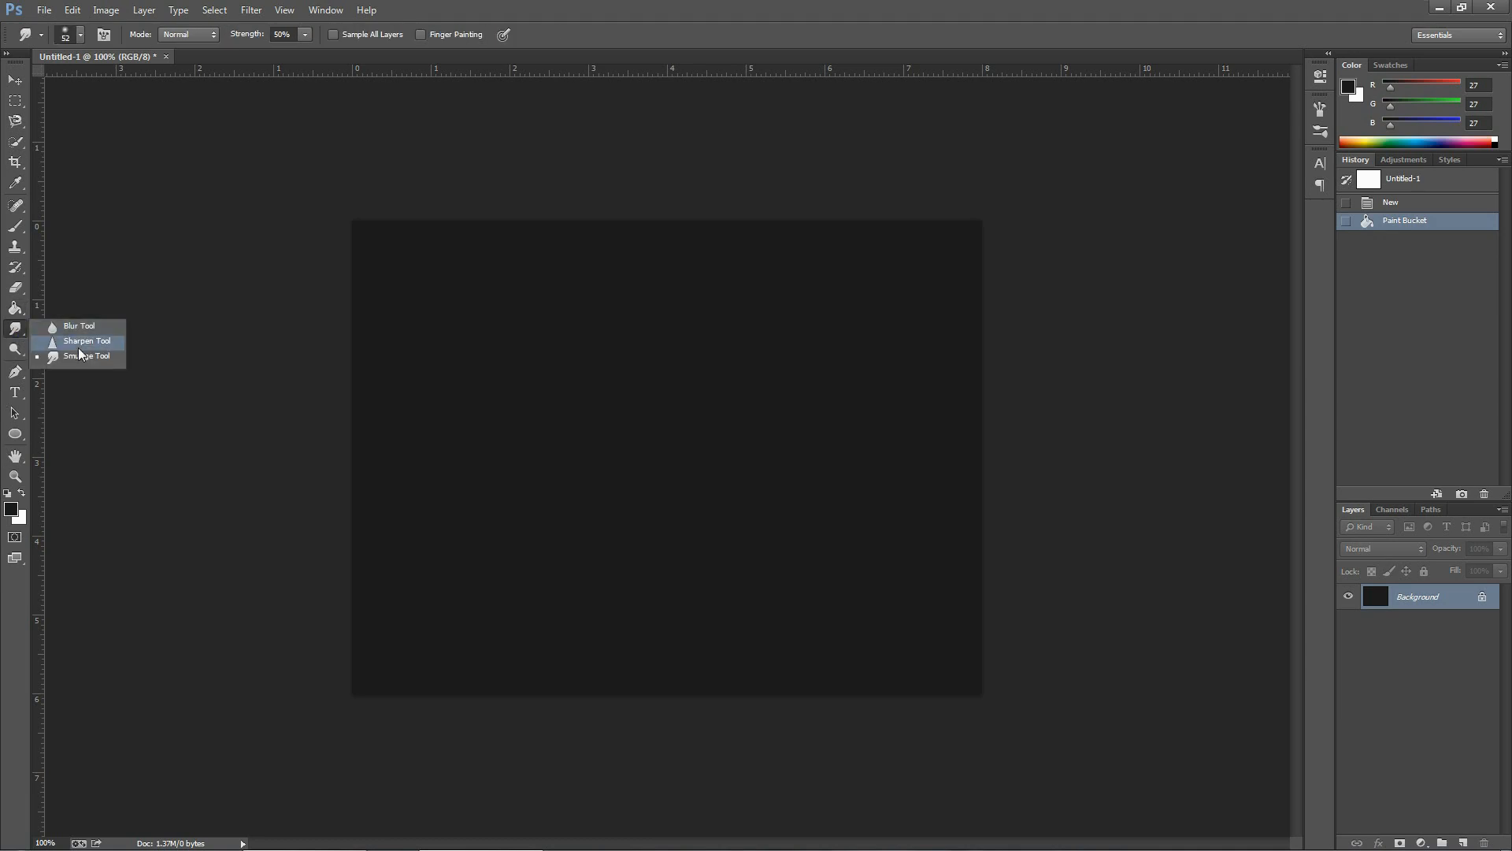
click(14, 348)
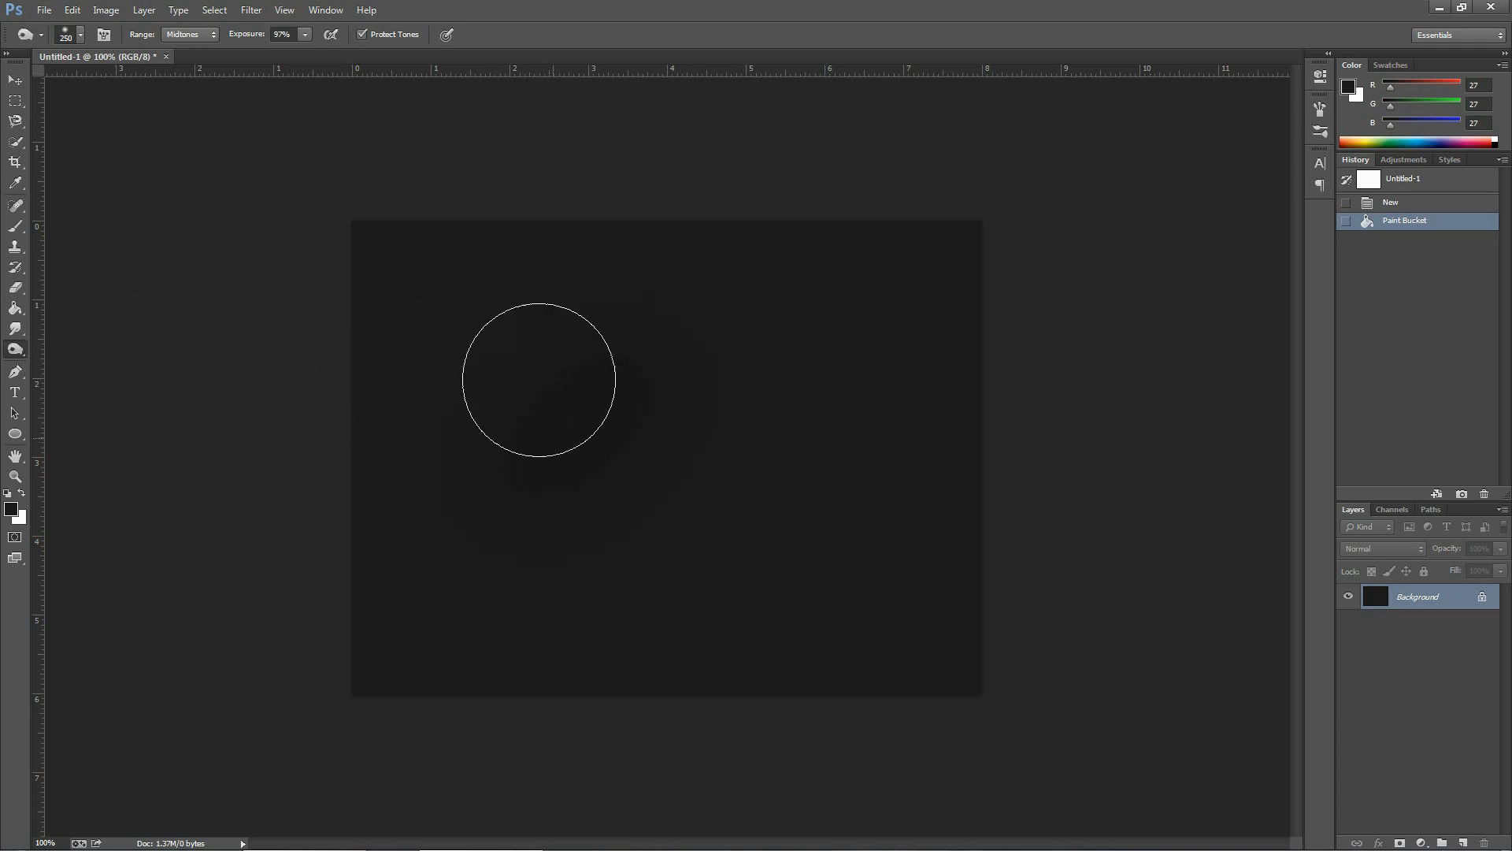
drag(540, 379, 550, 457)
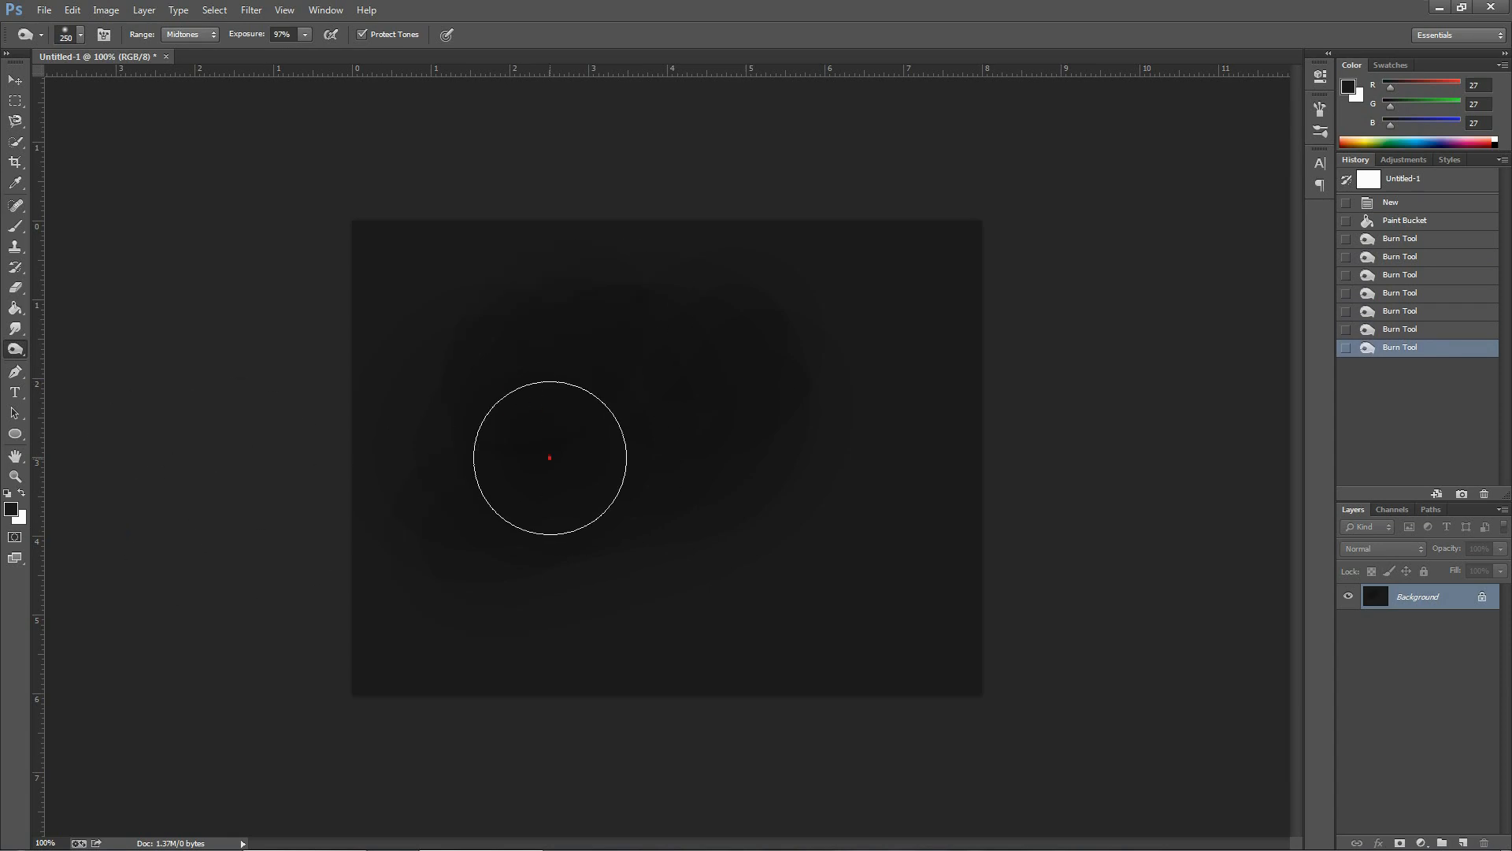
drag(550, 456, 614, 395)
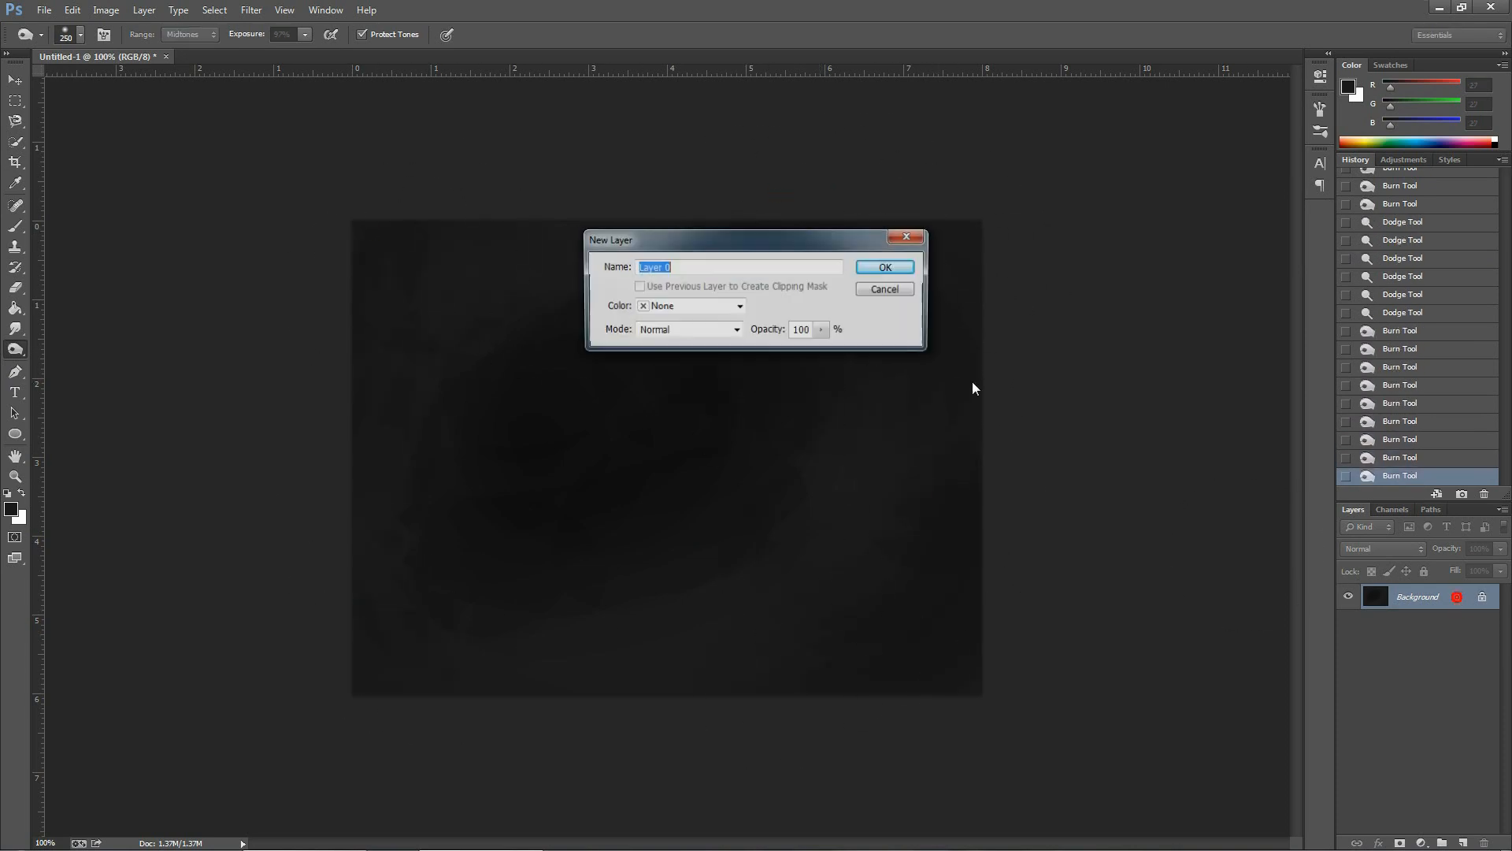
Convert the background into Layer 0 and bring up the Filter Gallery.
click(883, 267)
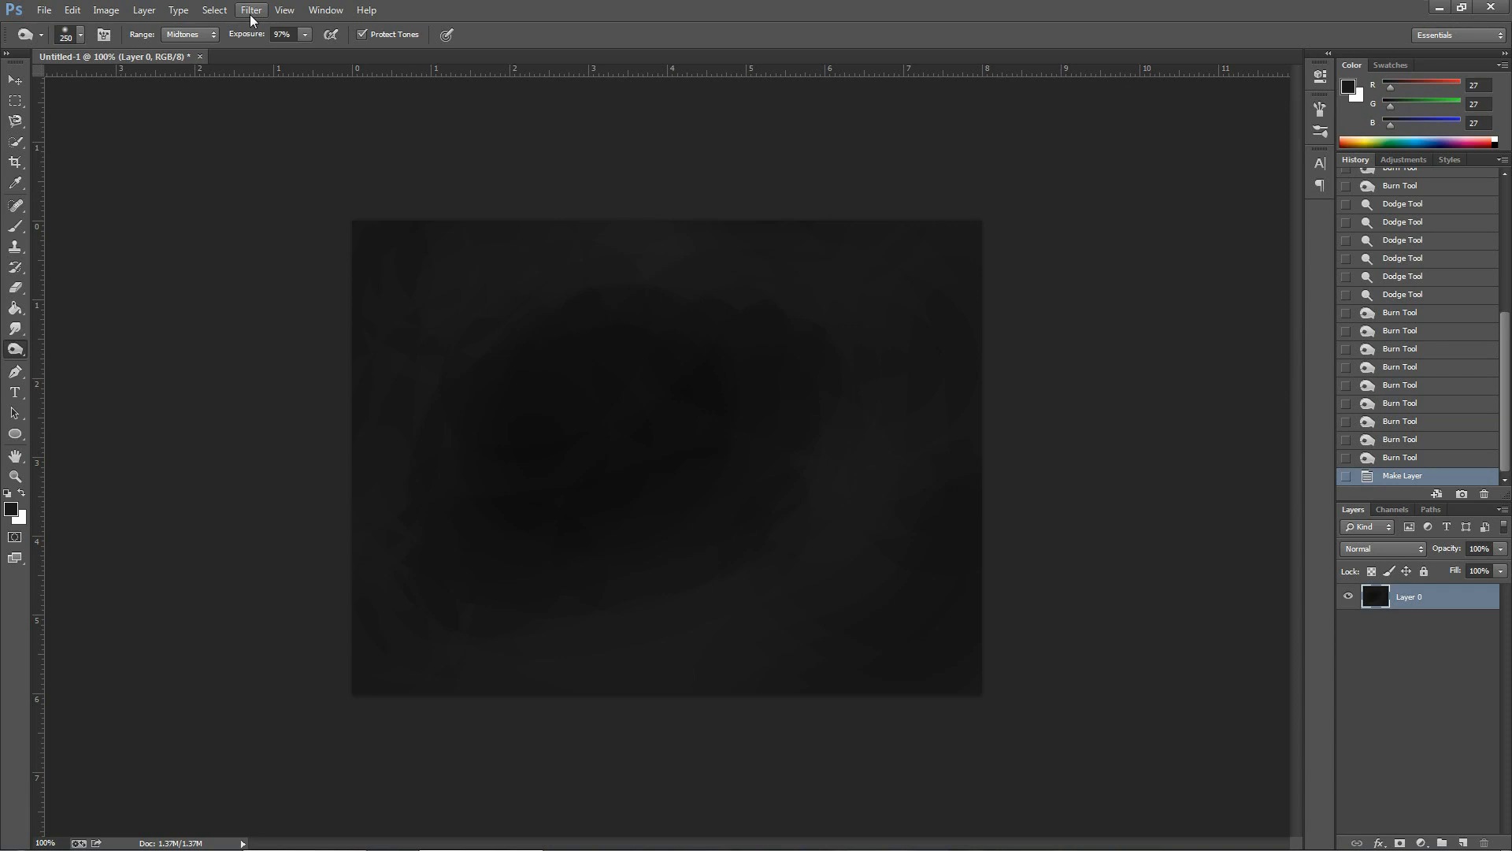
click(251, 9)
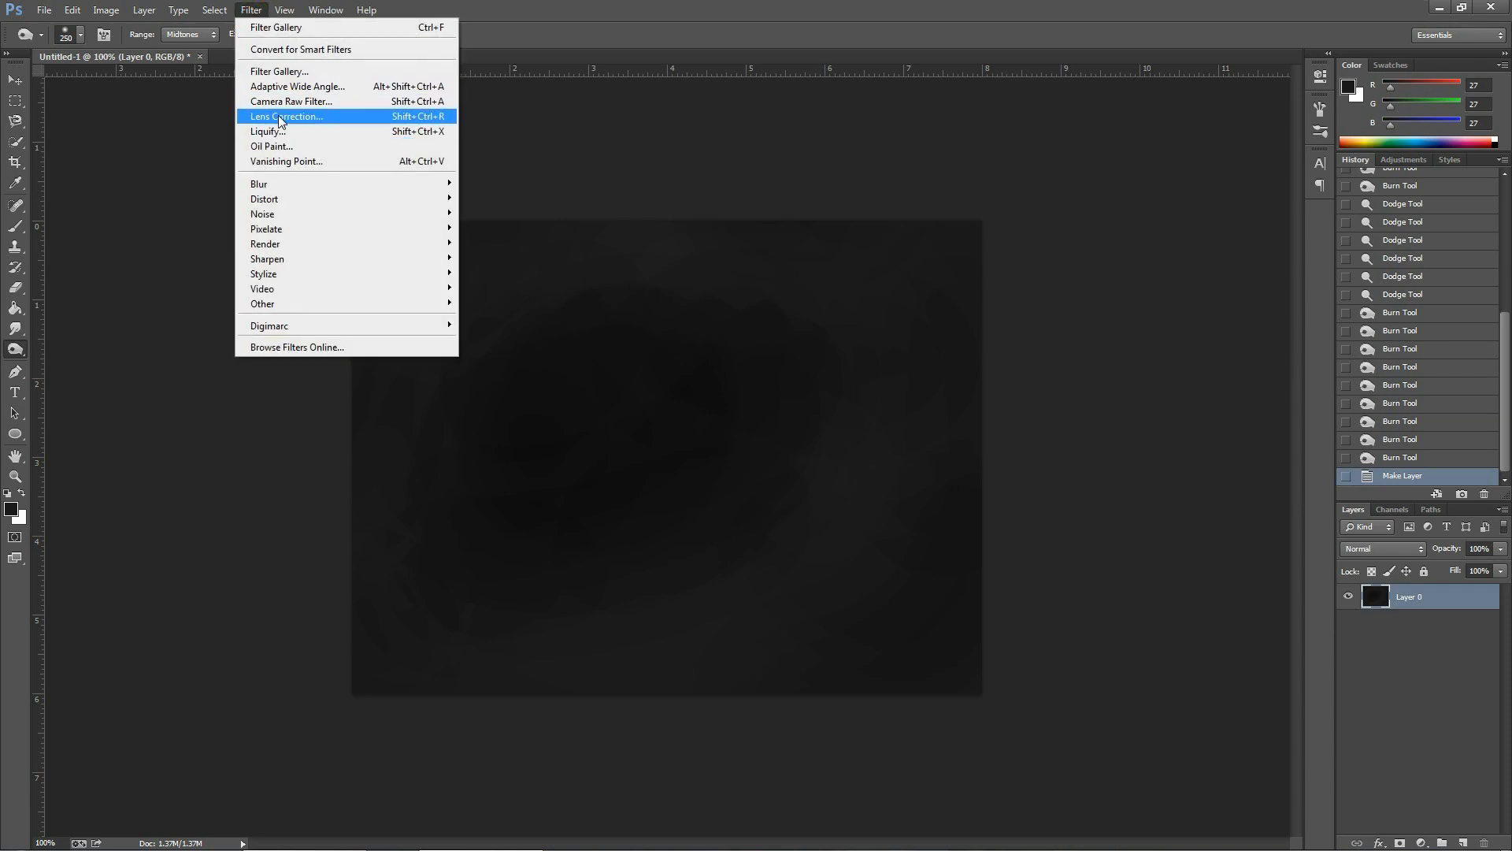
click(280, 71)
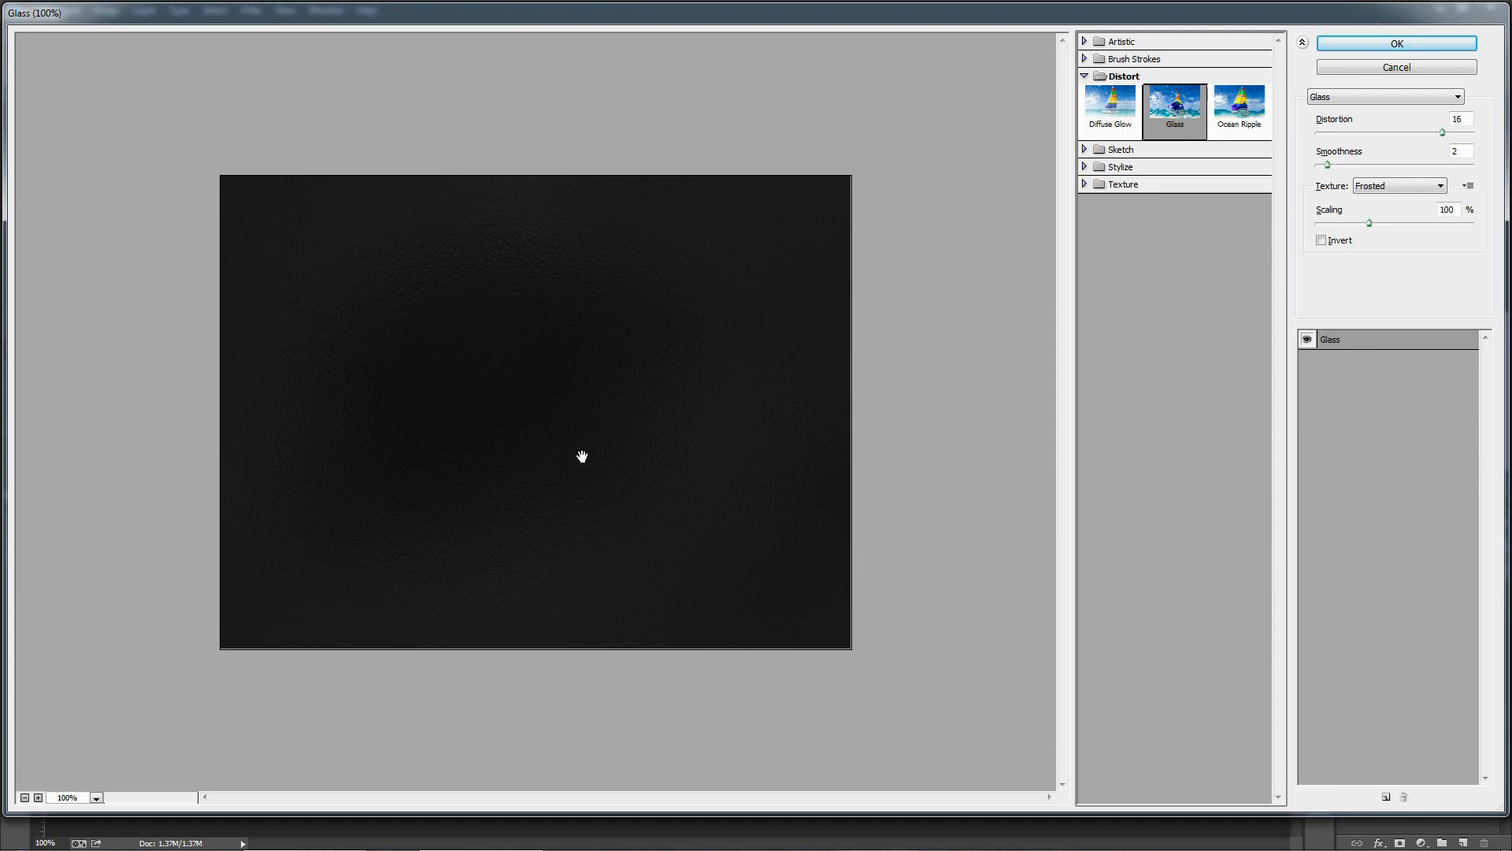
Set the Glass filter to distortion 15 and smoothness 1, checking the preview.
click(38, 797)
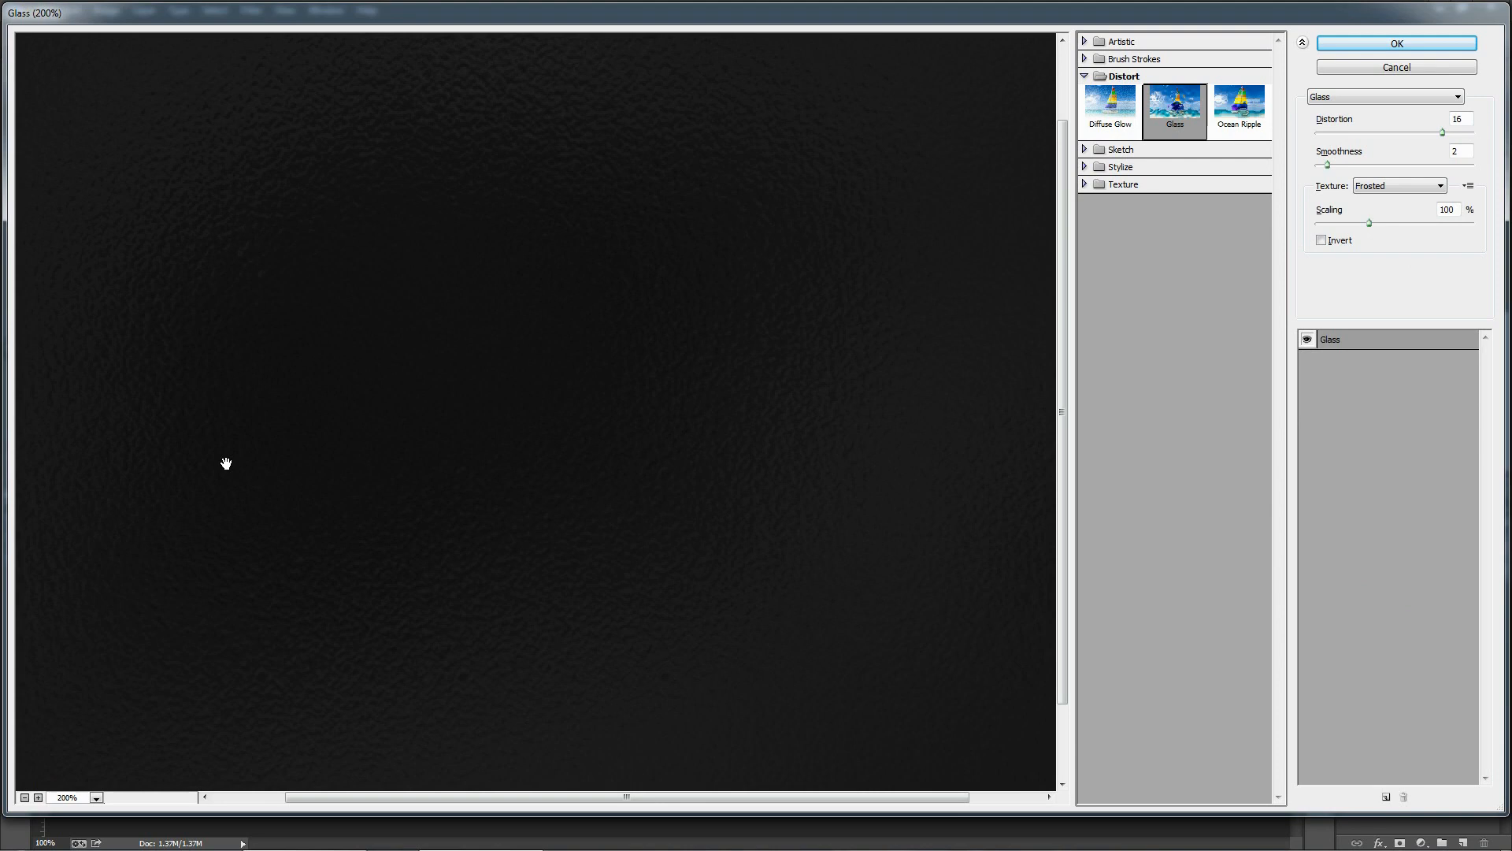
click(24, 798)
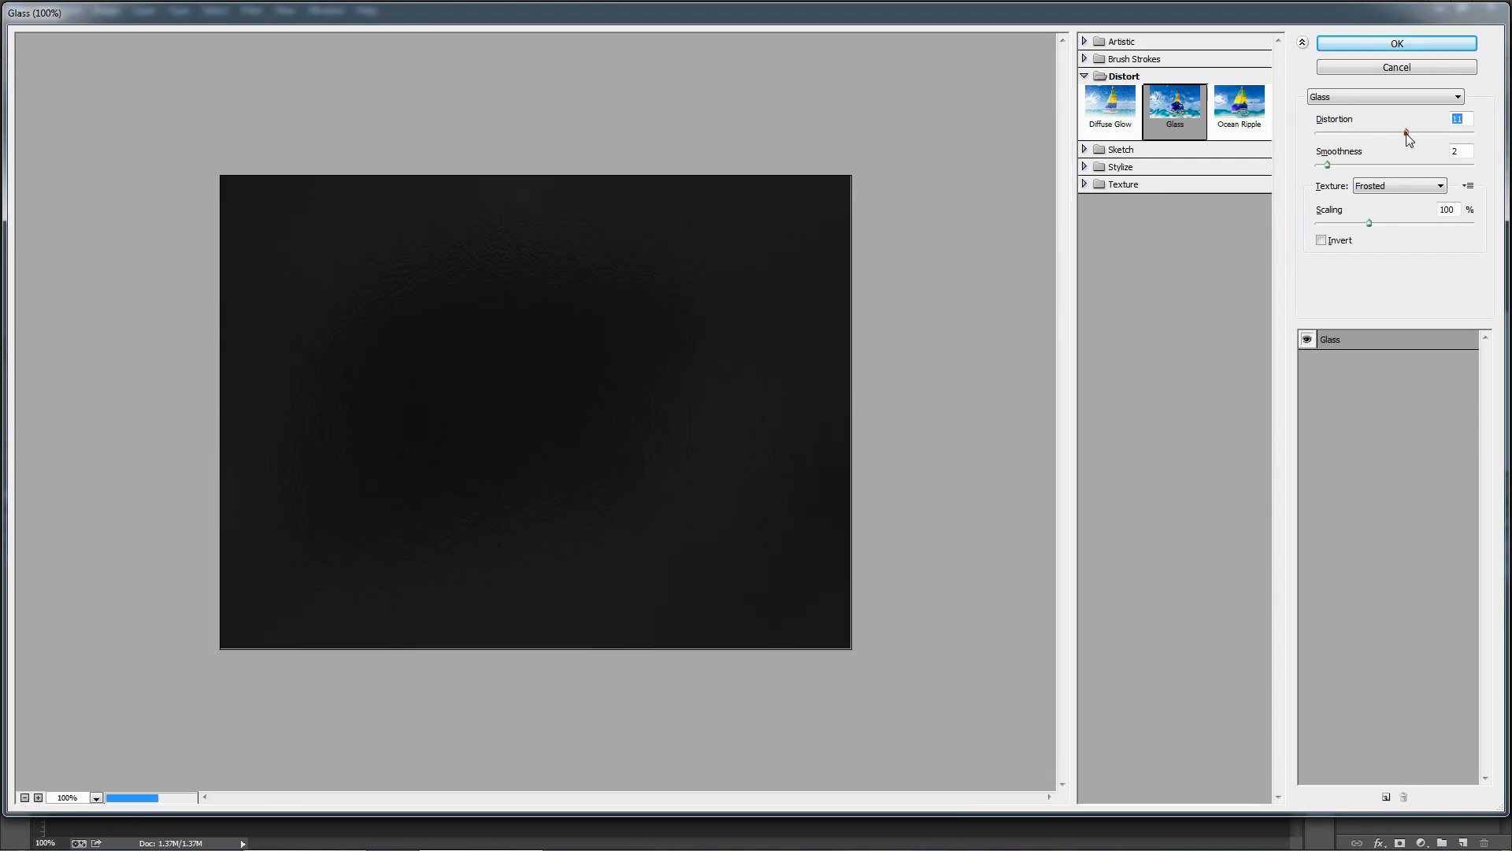
drag(1405, 133, 1444, 133)
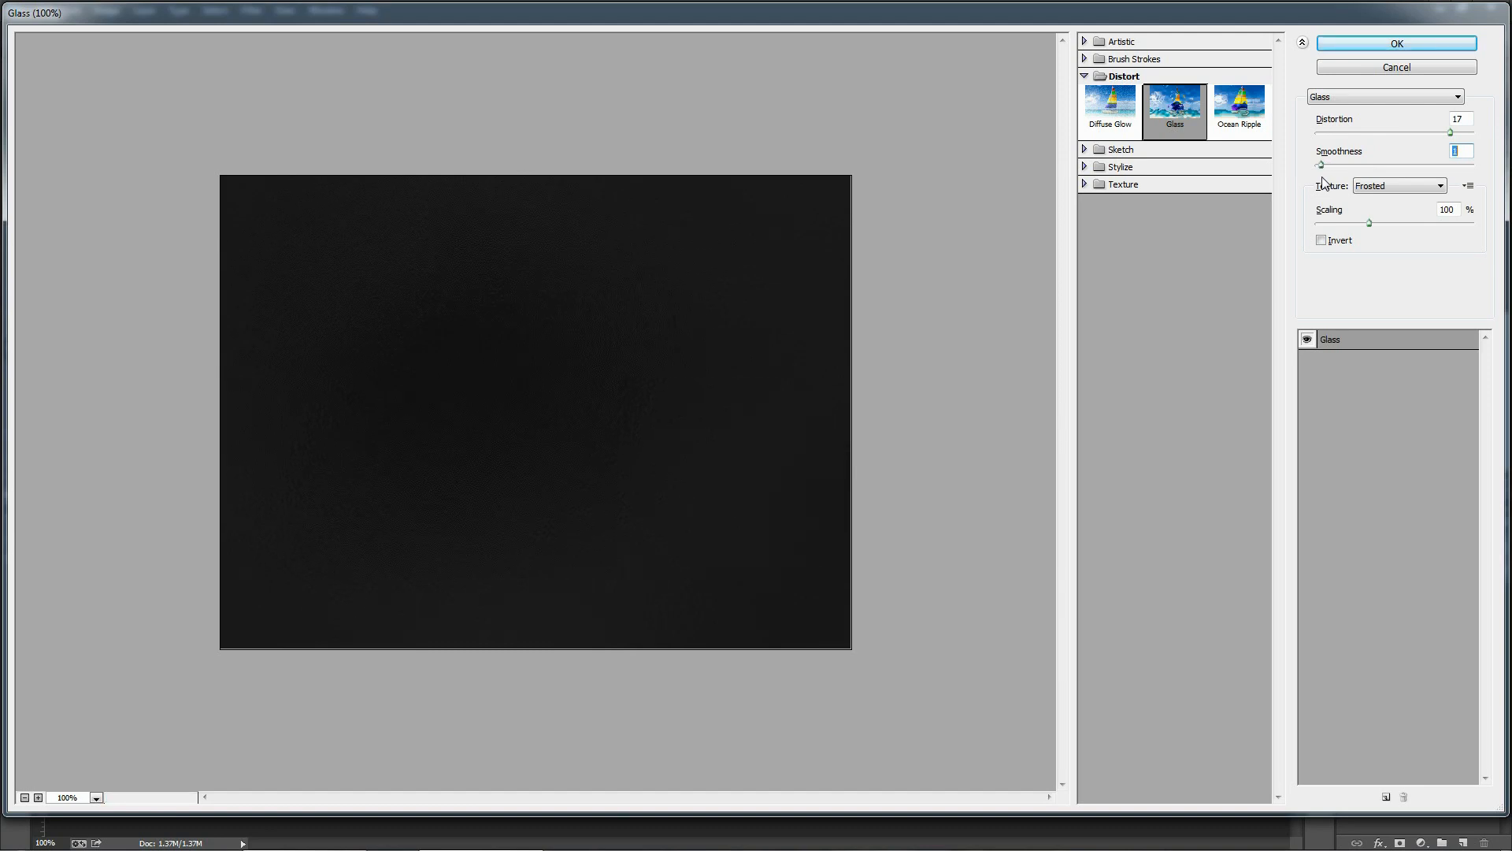
click(1399, 186)
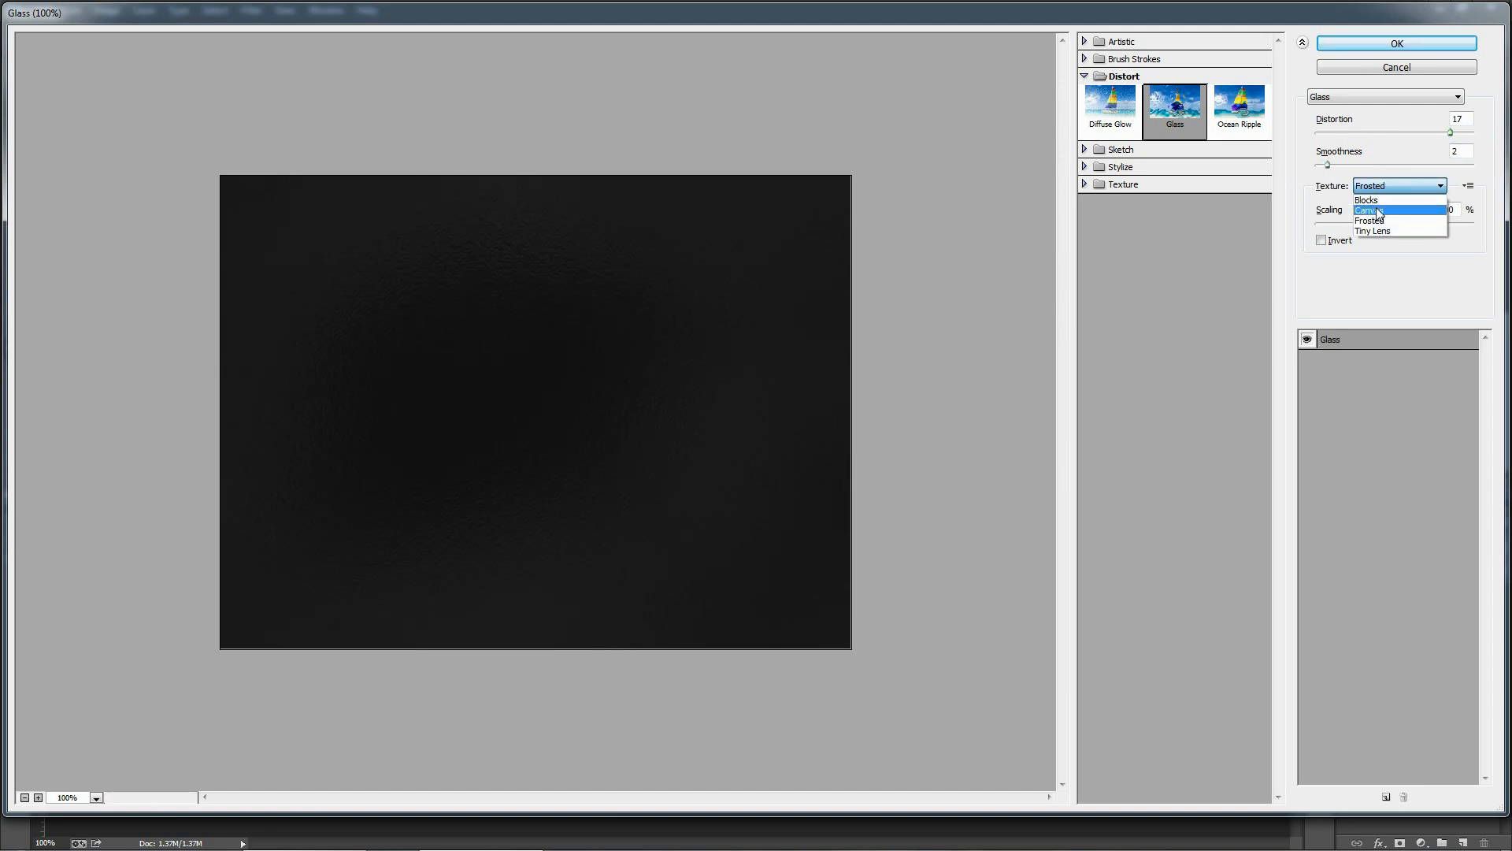
Try the Blocks texture, settle on Frosted, and apply the Glass filter to Layer 0.
click(1367, 200)
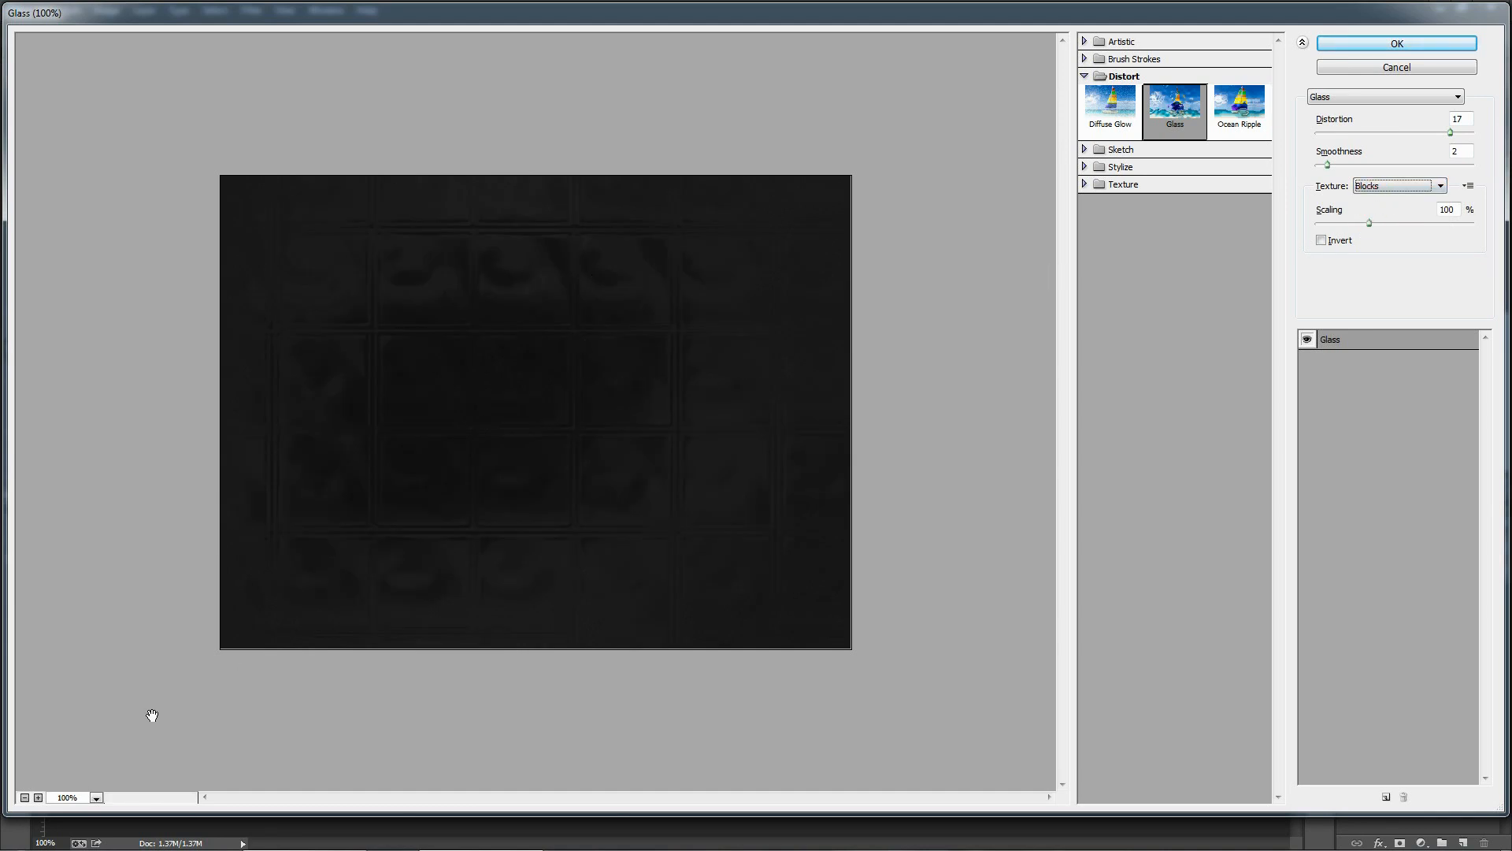
click(93, 797)
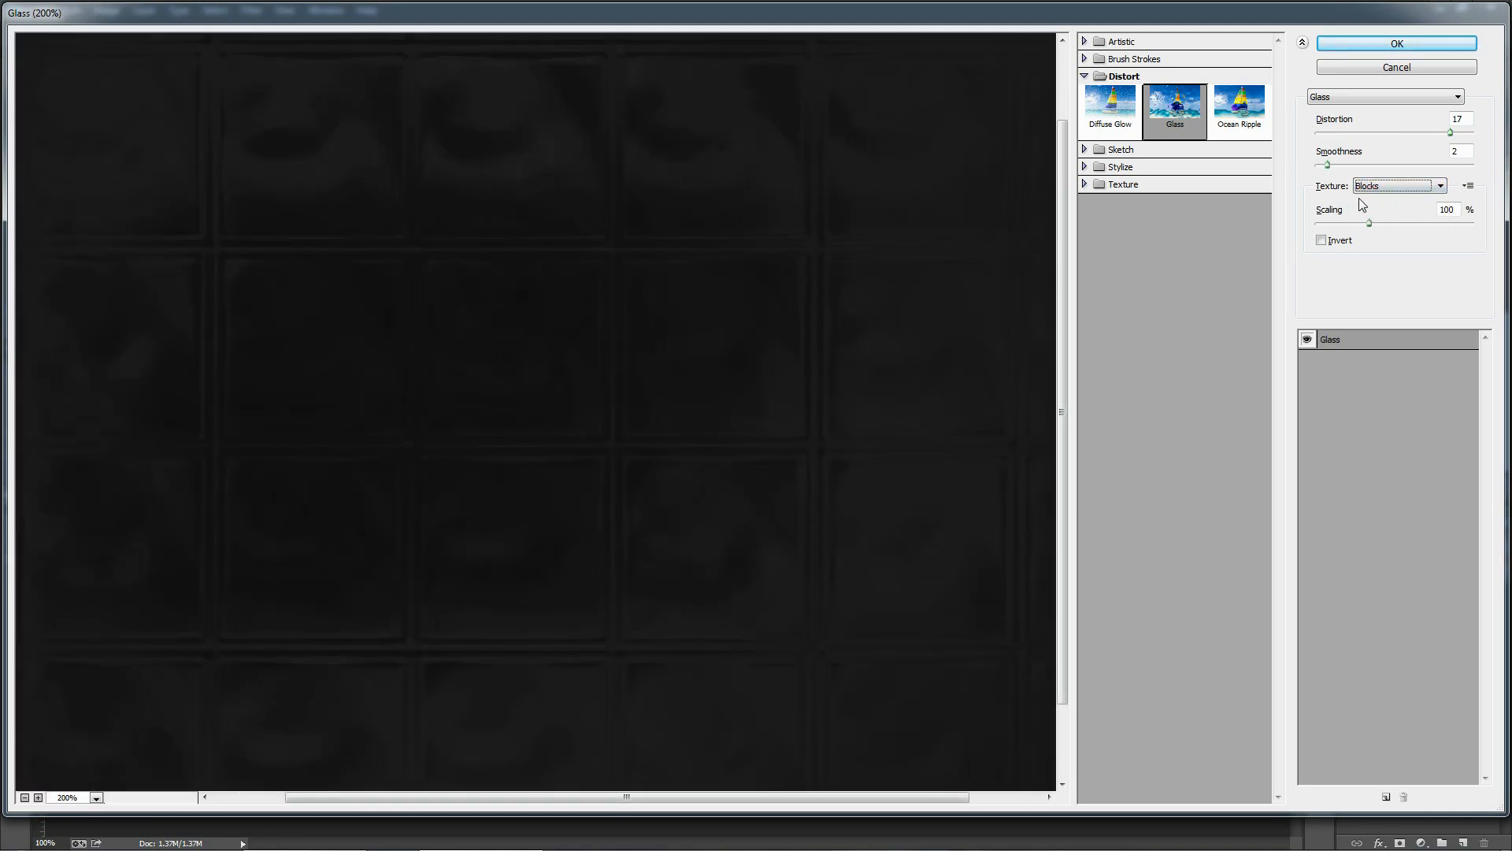
click(1399, 186)
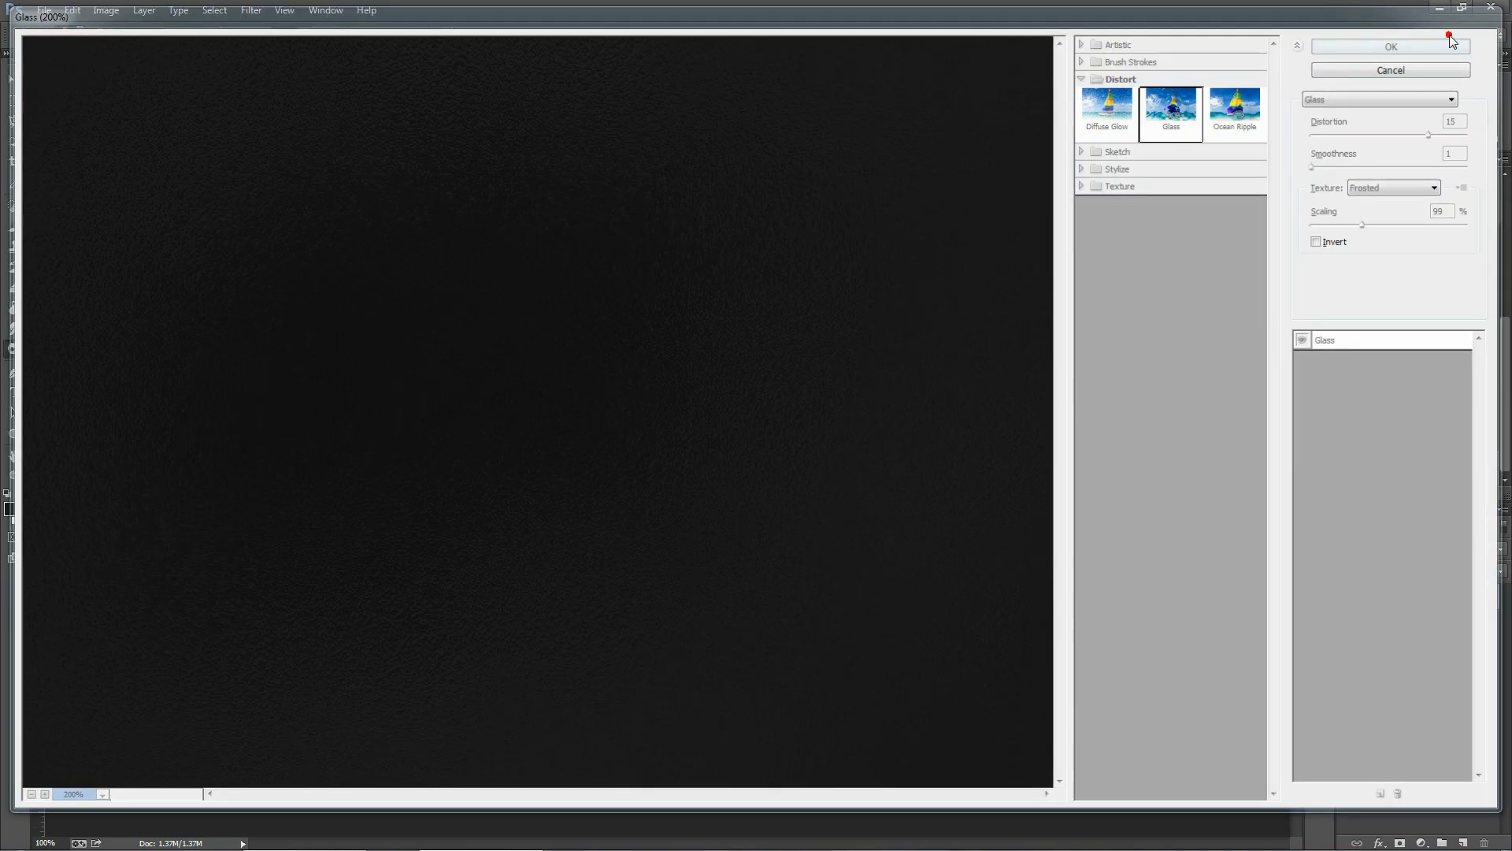
click(1390, 46)
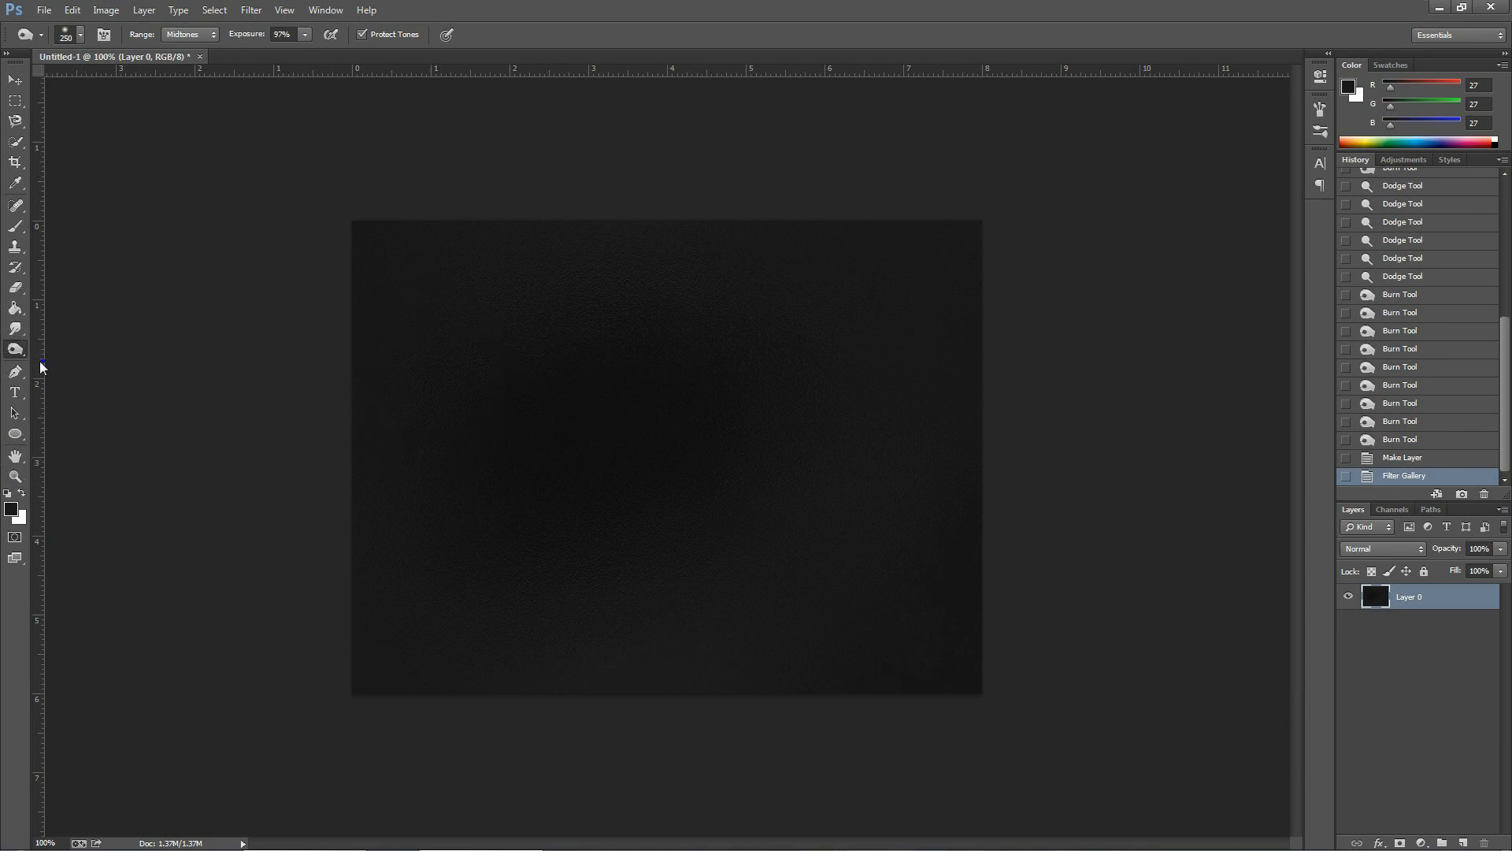
Dodge highlights onto the textured layer, then switch to Batman_V21.psd.
click(427, 406)
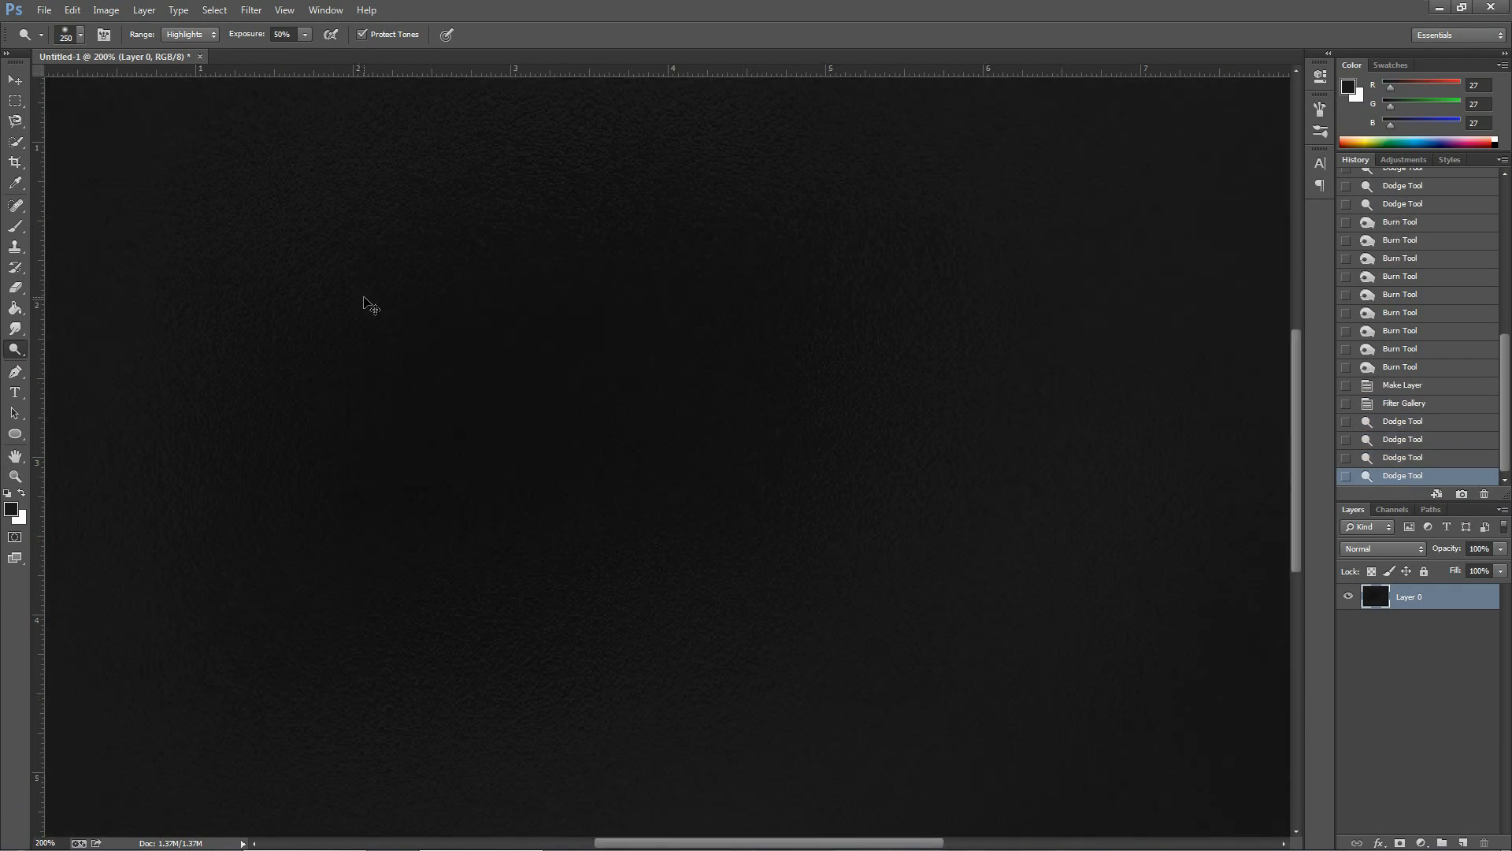
click(43, 10)
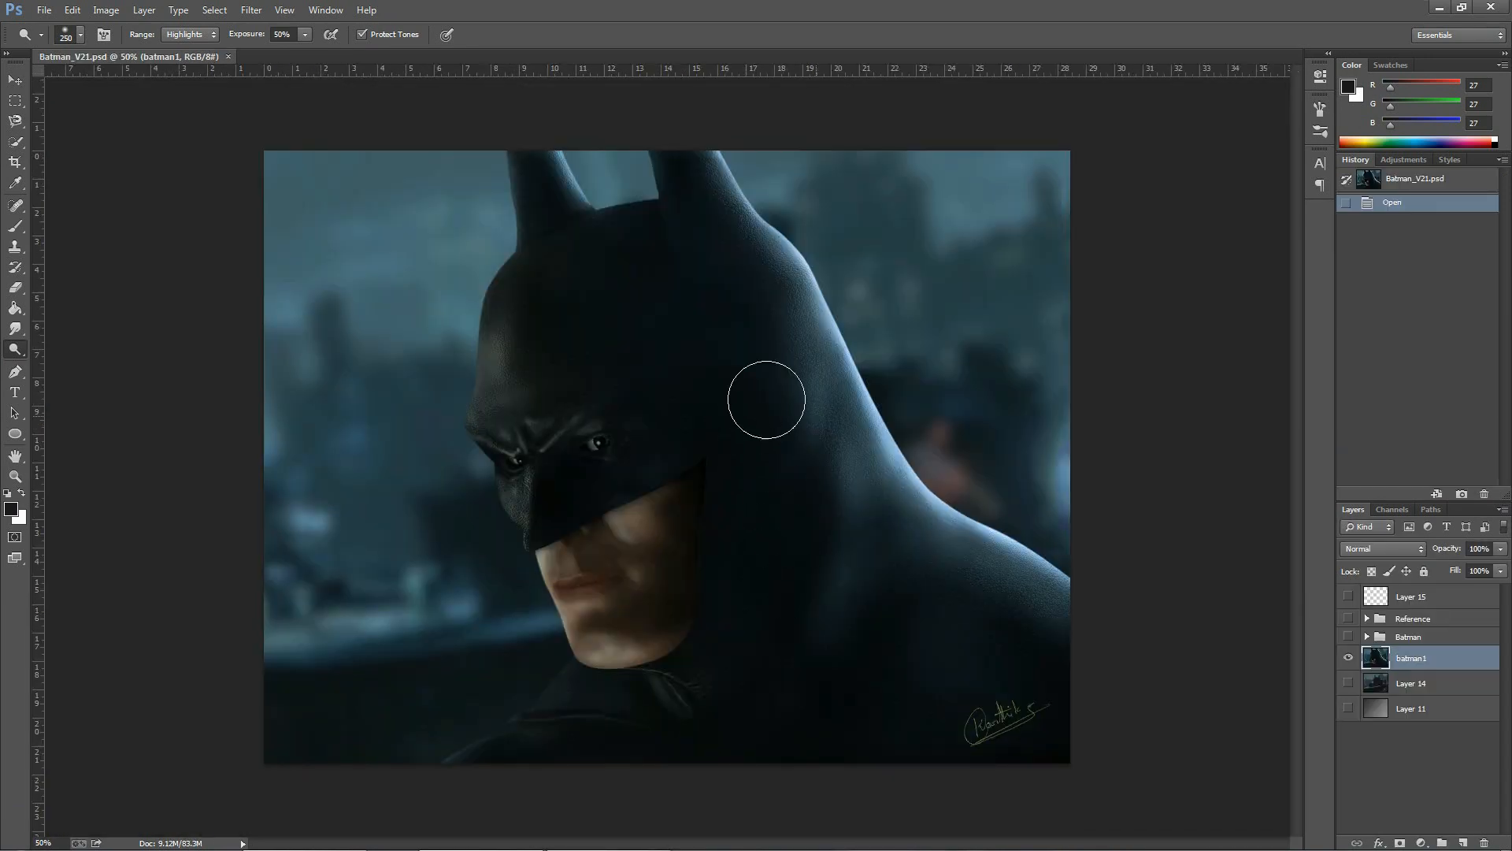